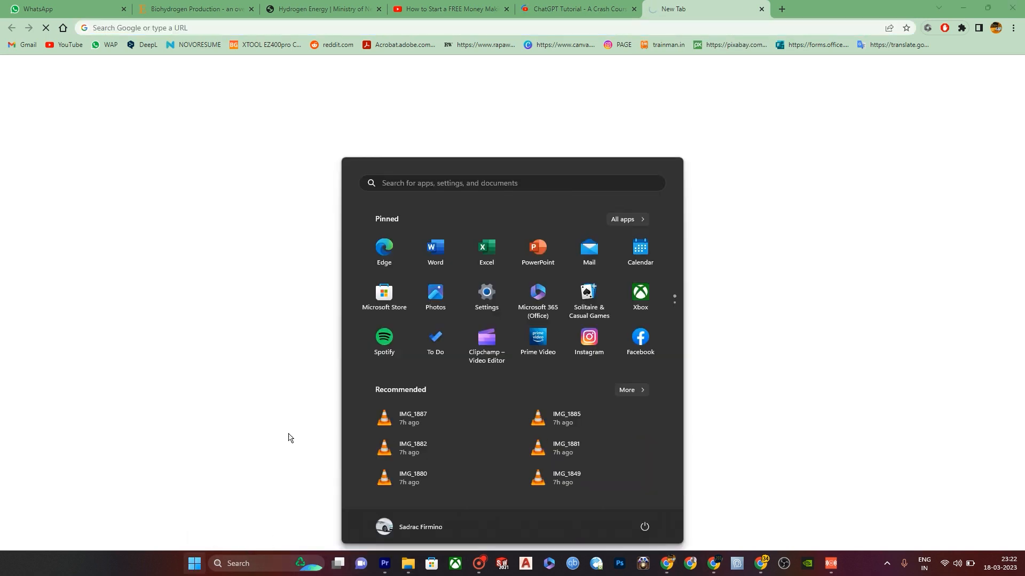
mouse_move(309, 362)
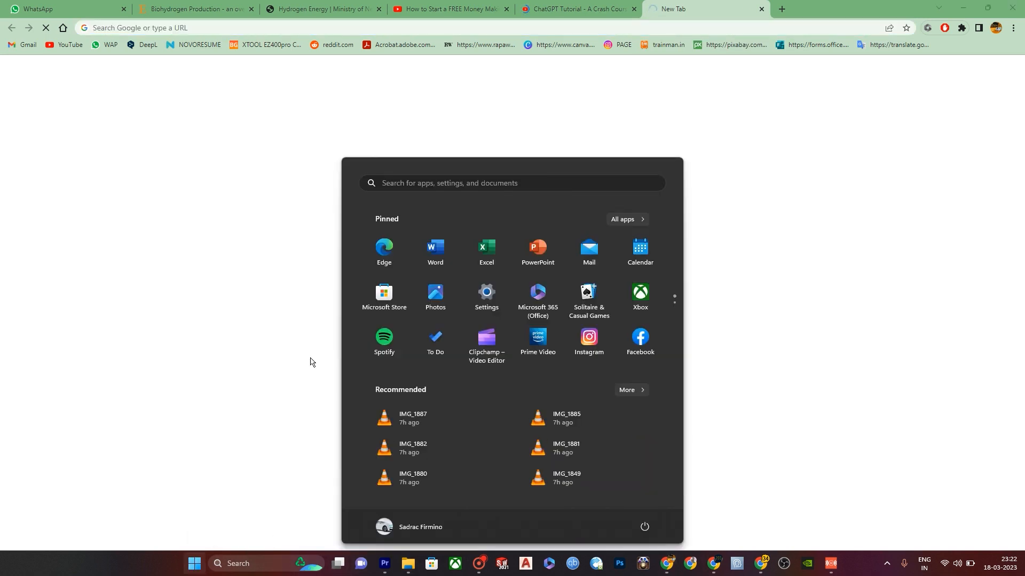
Search Start for 'view network connections' and open the Network Connections window
type("VIEW")
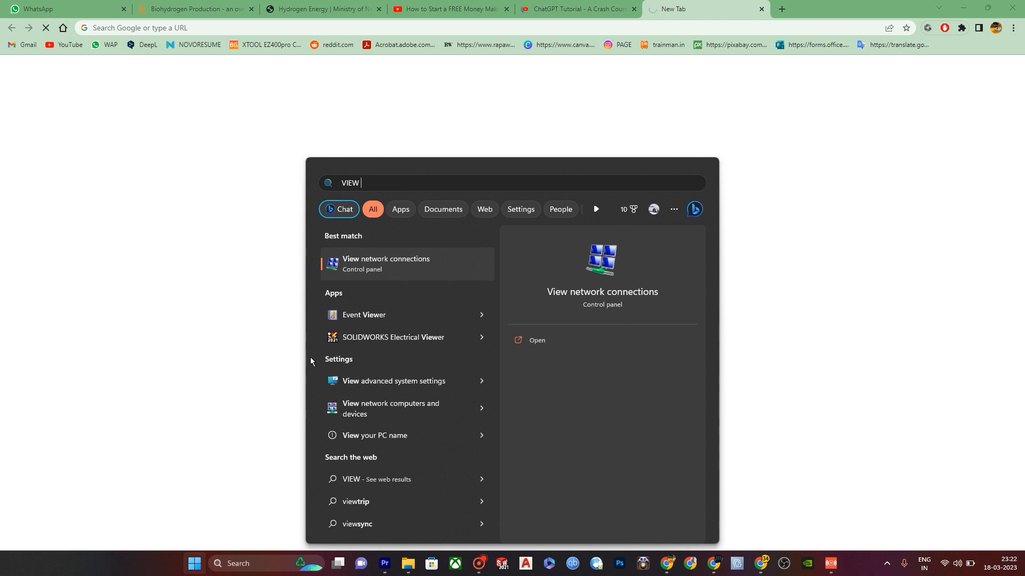
type("NE")
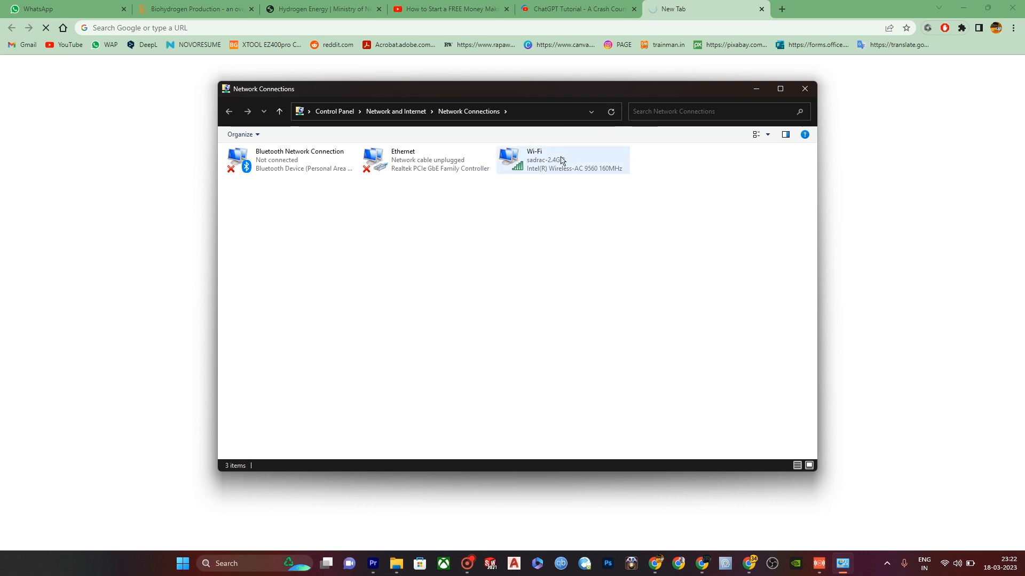
Open the Wi-Fi connection's properties and its Internet Protocol Version 4 (TCP/IPv4) settings
left_click(562, 160)
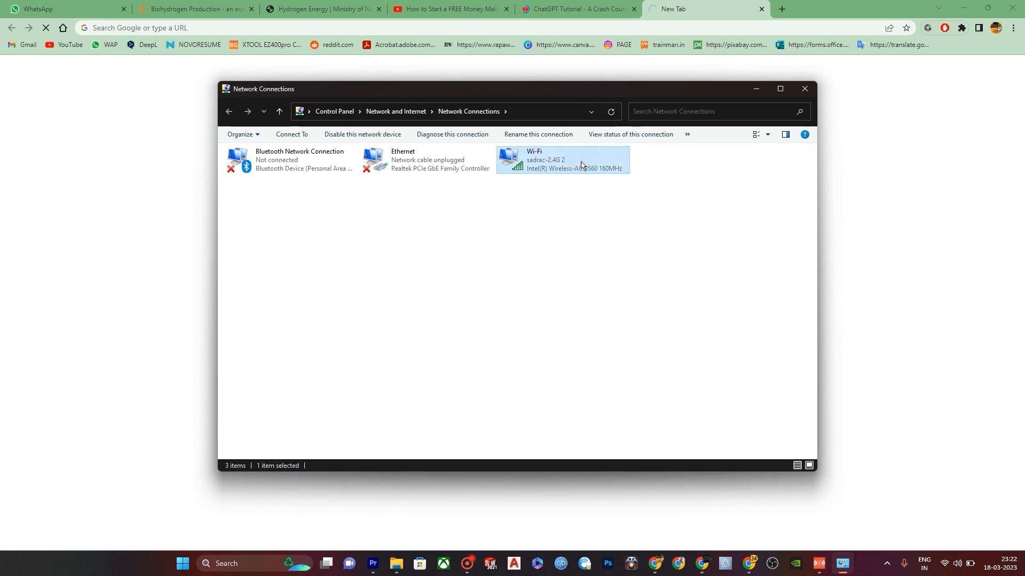
double_click(561, 160)
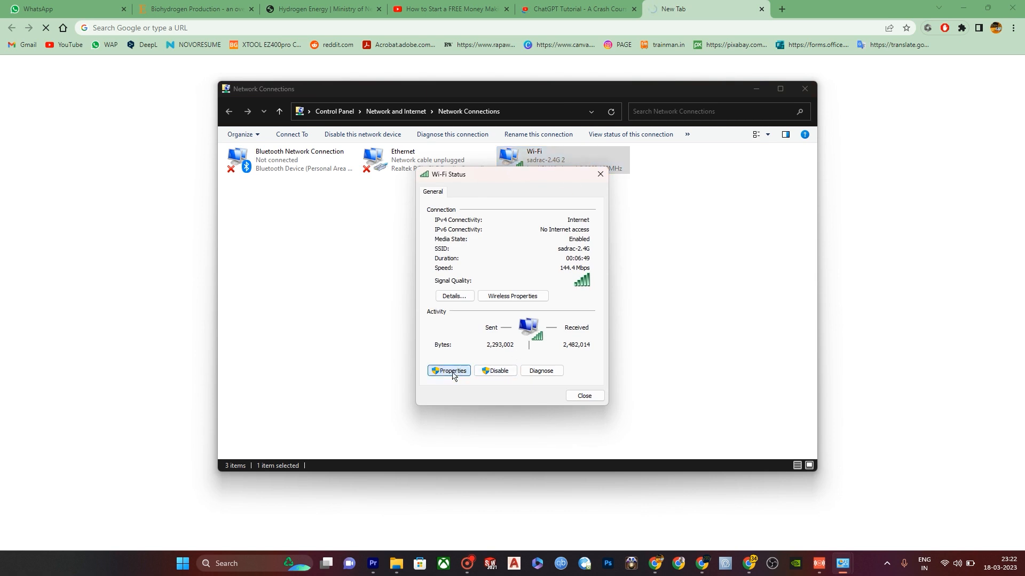
left_click(448, 371)
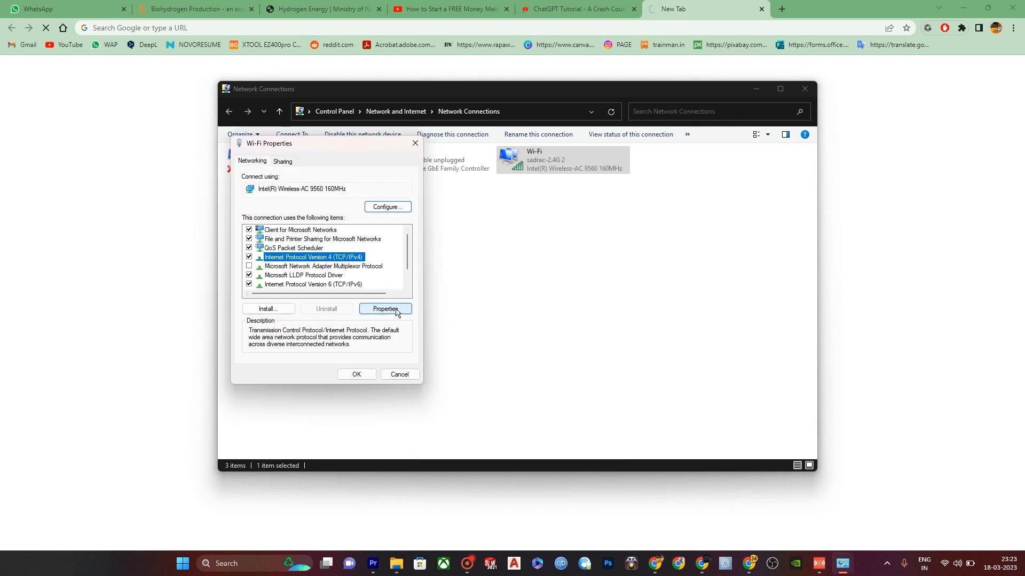
left_click(384, 309)
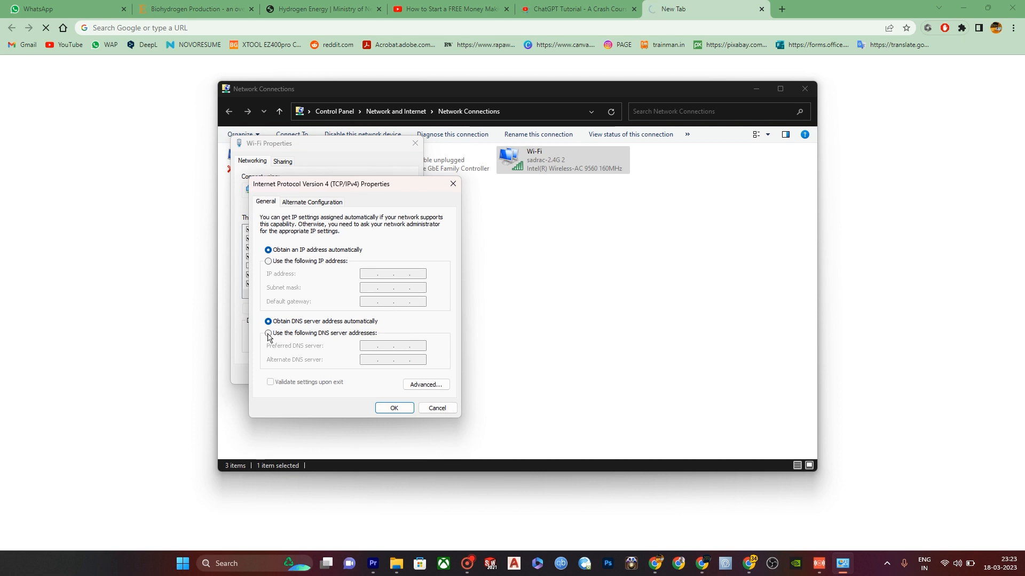
Set Wi-Fi preferred DNS 8.8.8.8 and alternate DNS 8.8.4.4, then confirm and close
left_click(267, 333)
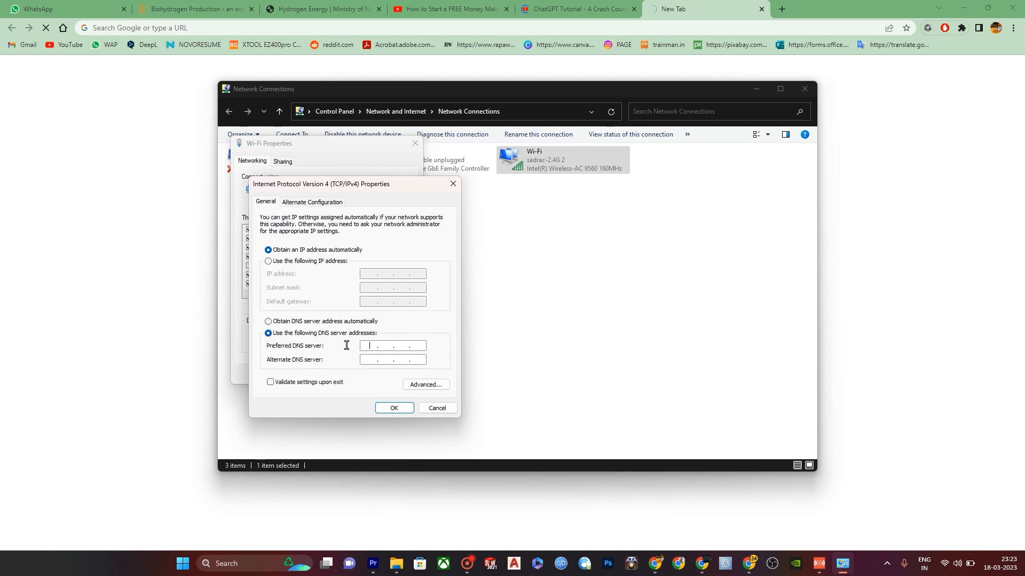
type("88")
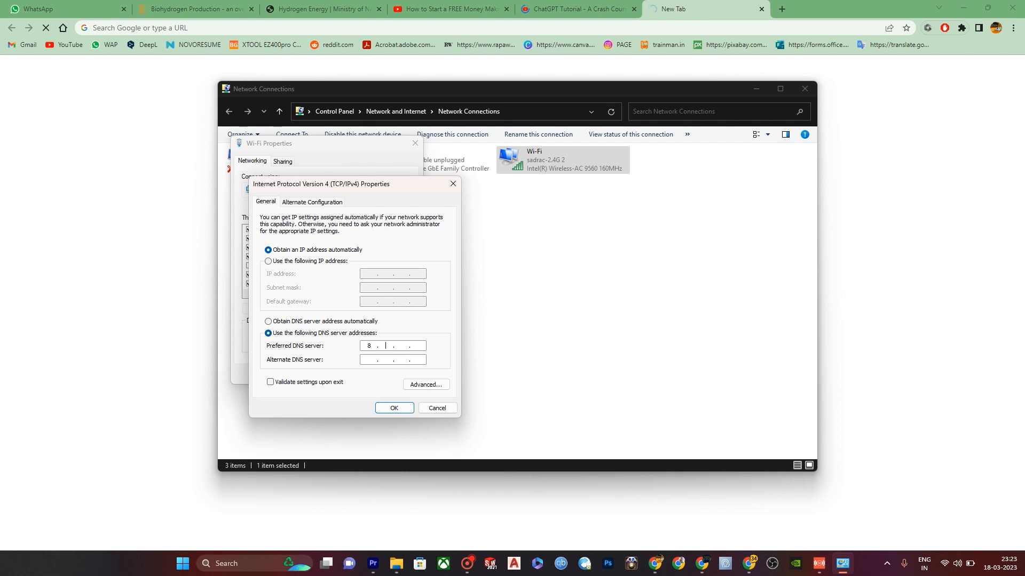
type("8.")
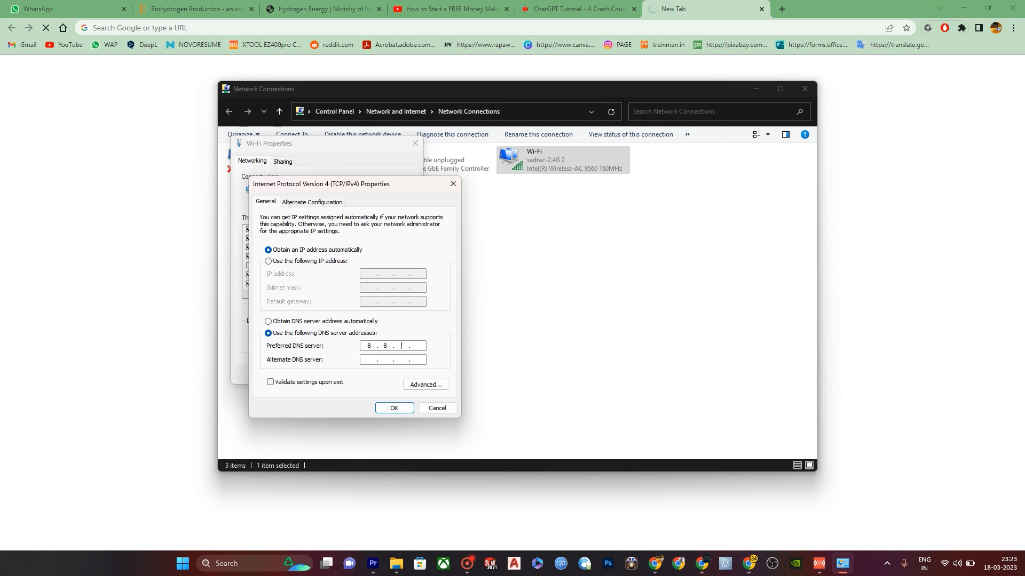
type("8")
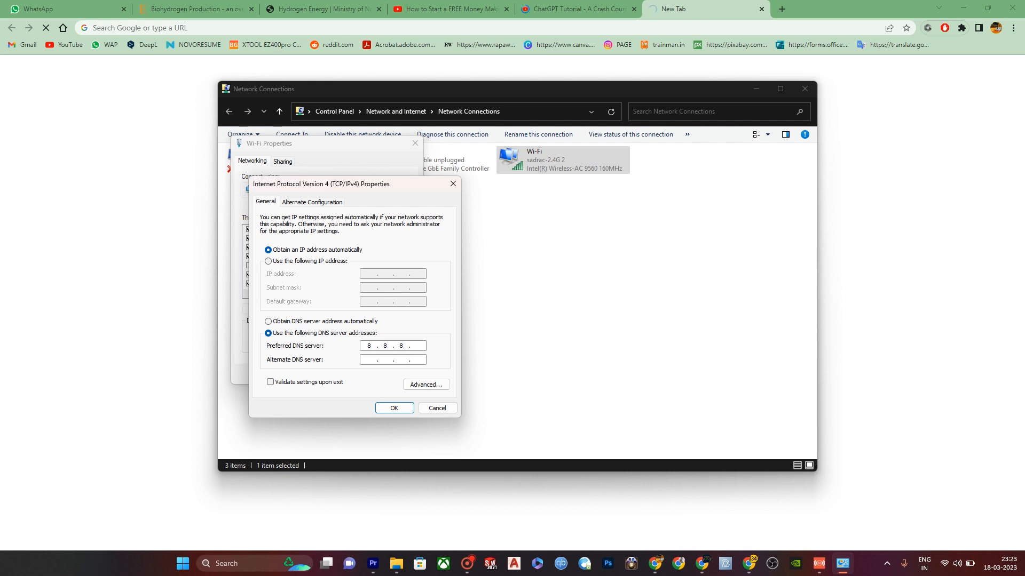
type("8")
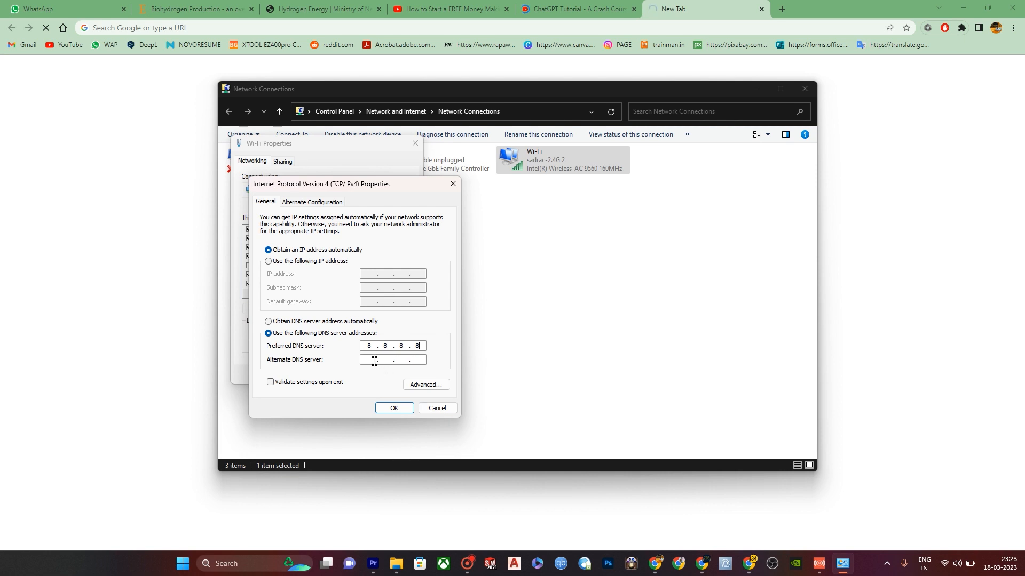
type("8.8..")
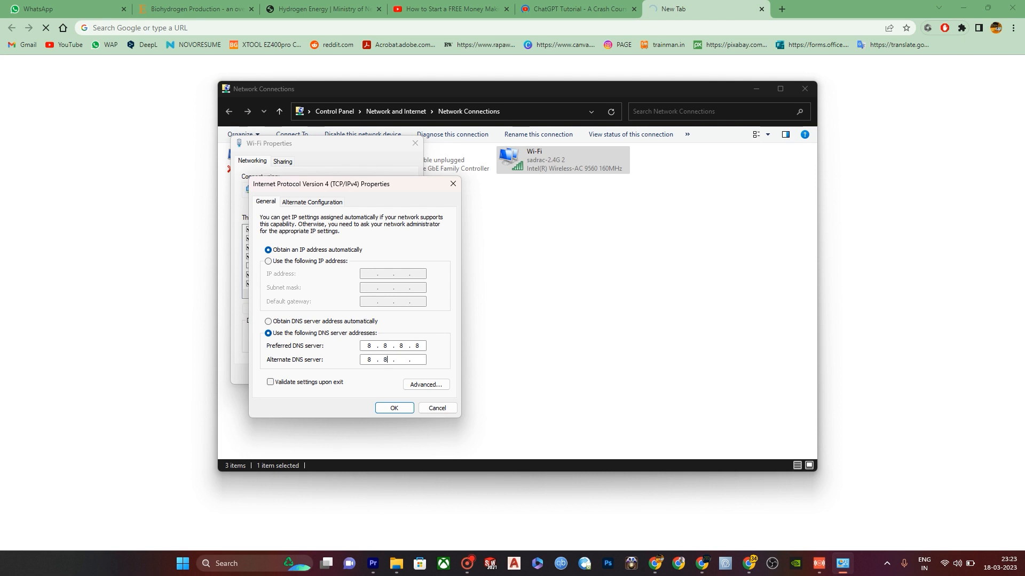
type("4")
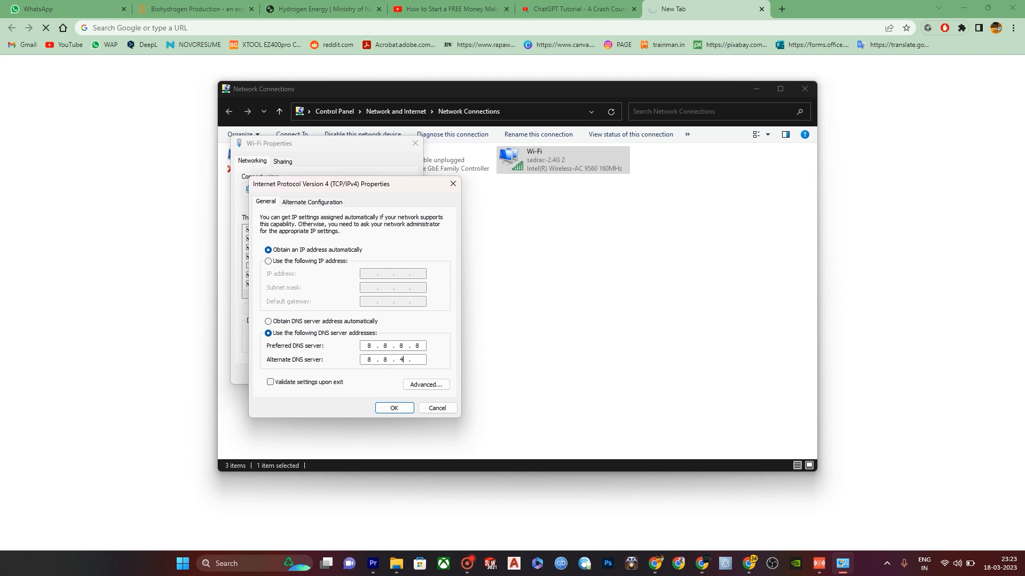
type("4")
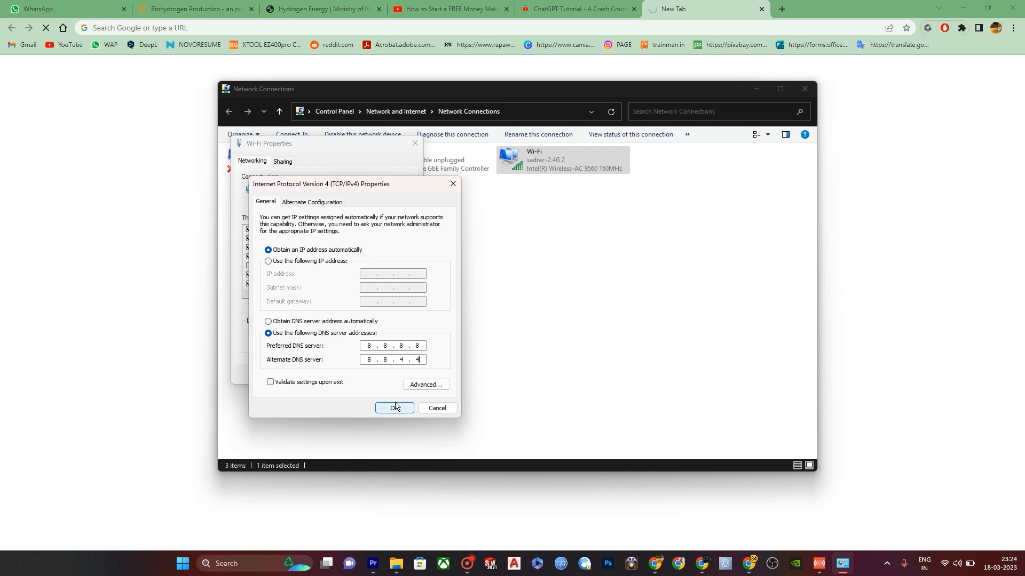
left_click(394, 408)
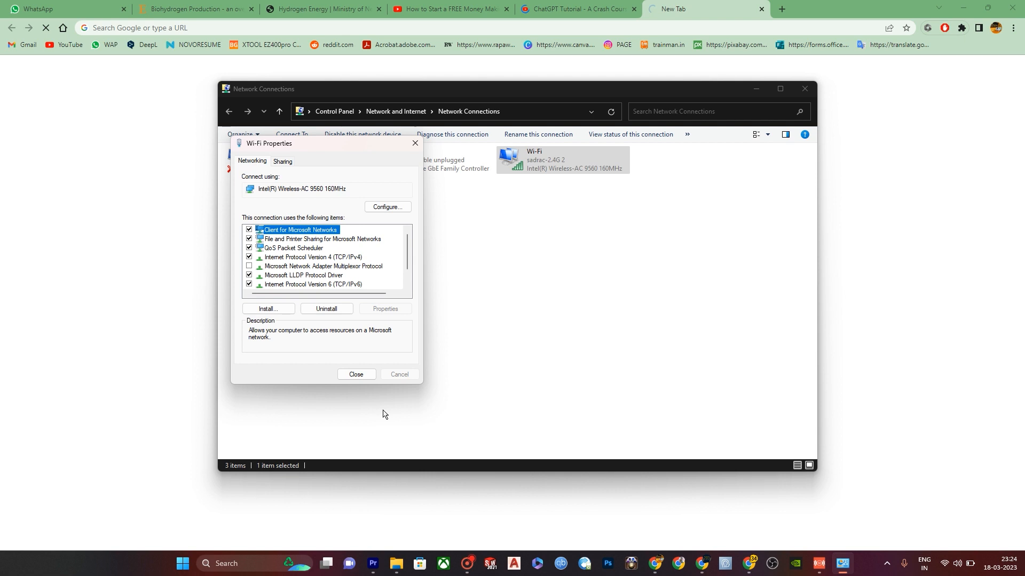
left_click(355, 373)
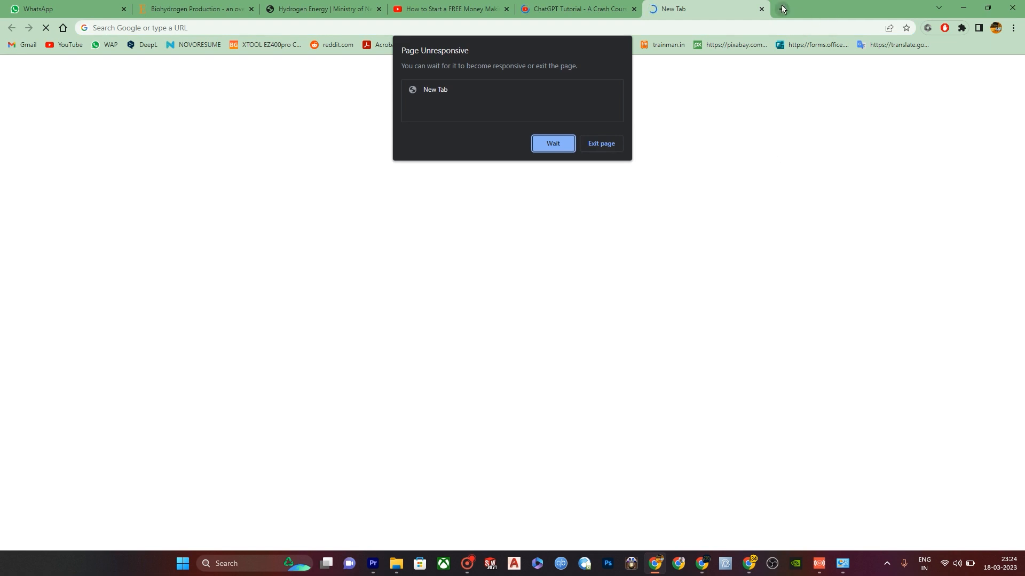
Bring up the Windows Start menu over Chrome's unresponsive-page prompt
left_click(182, 563)
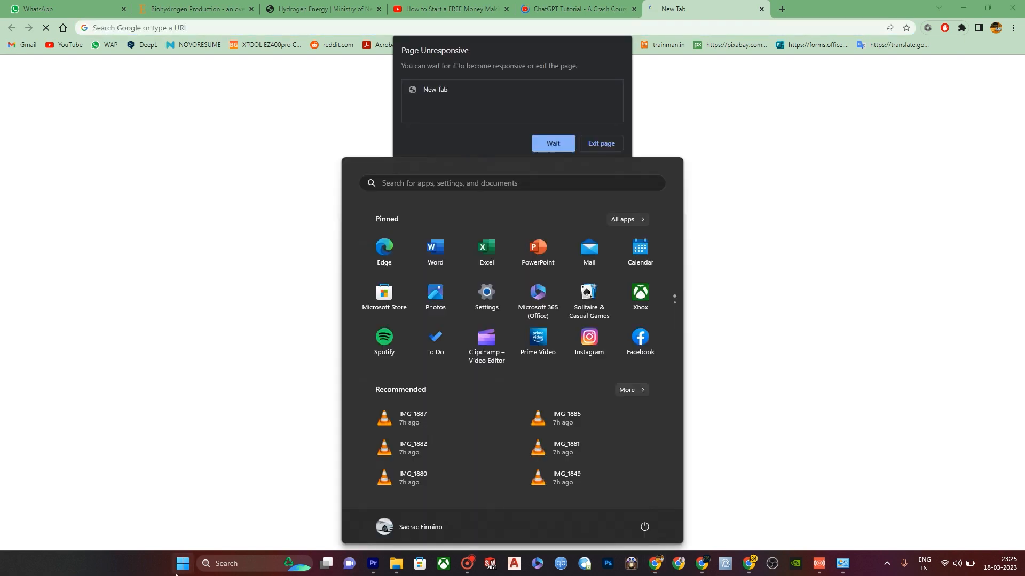
Run 'ipconfig/flushdns' from the Run dialog
type("R")
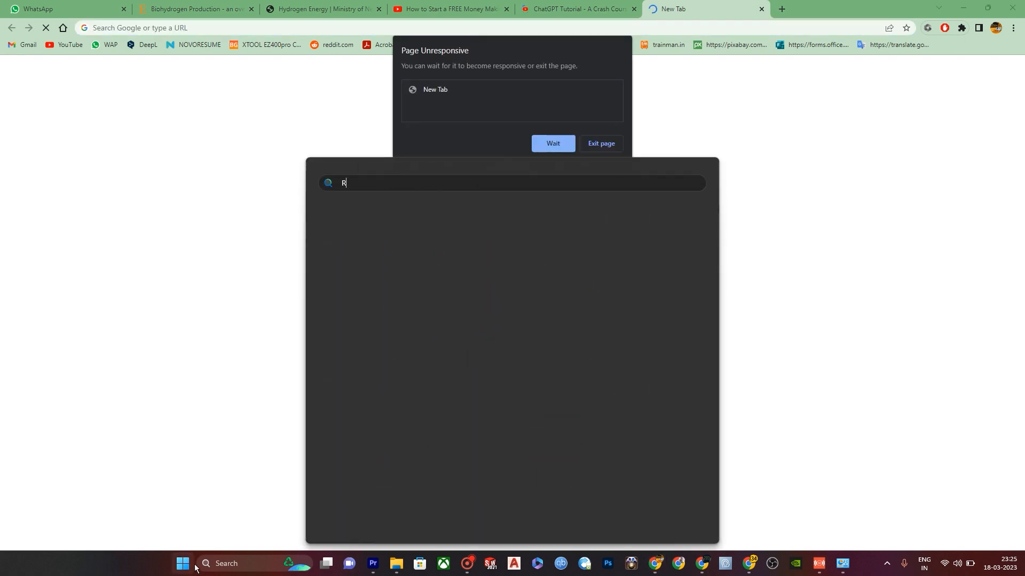
type("UN")
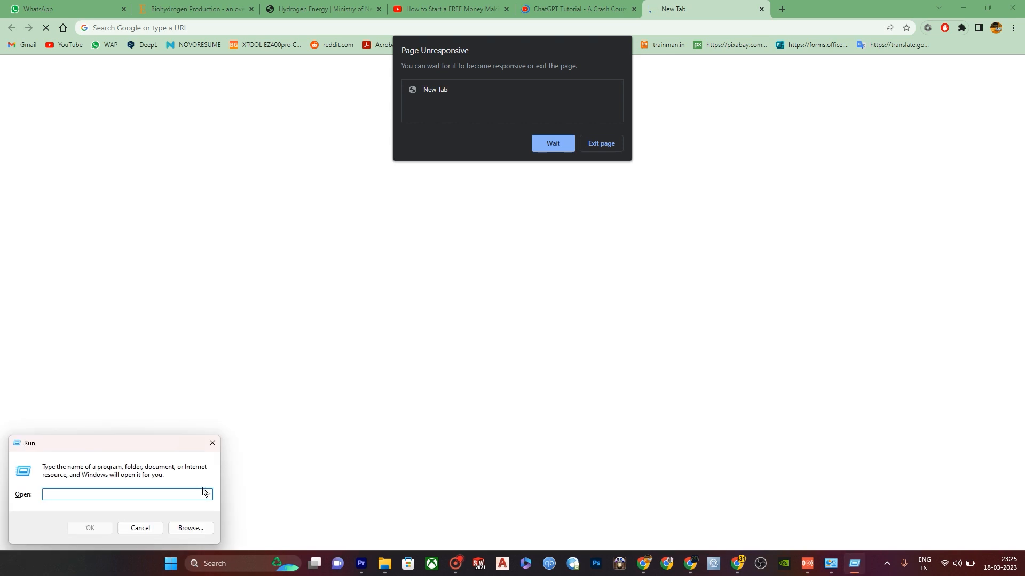
type("ipconfig/flushdns")
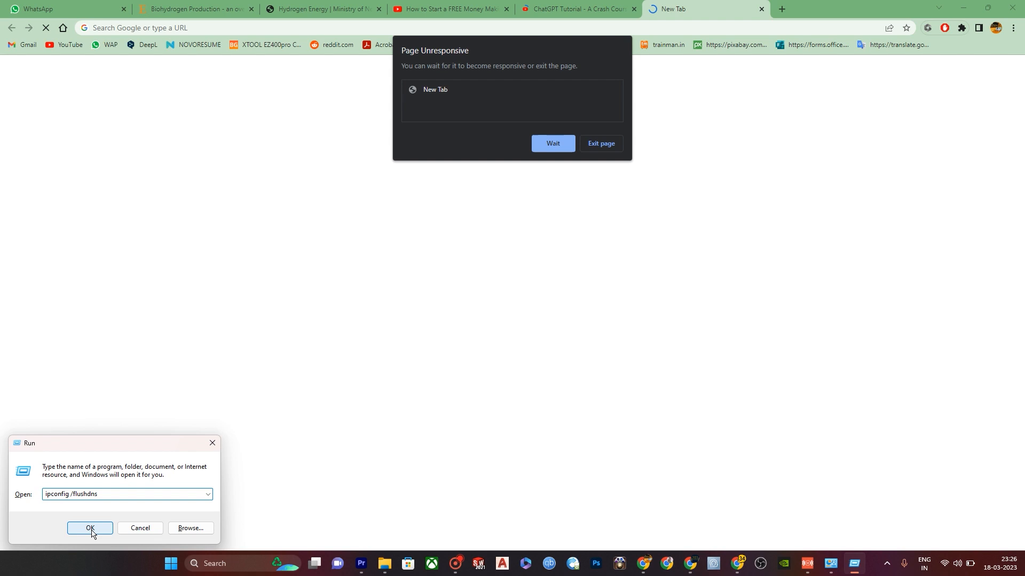
left_click(89, 528)
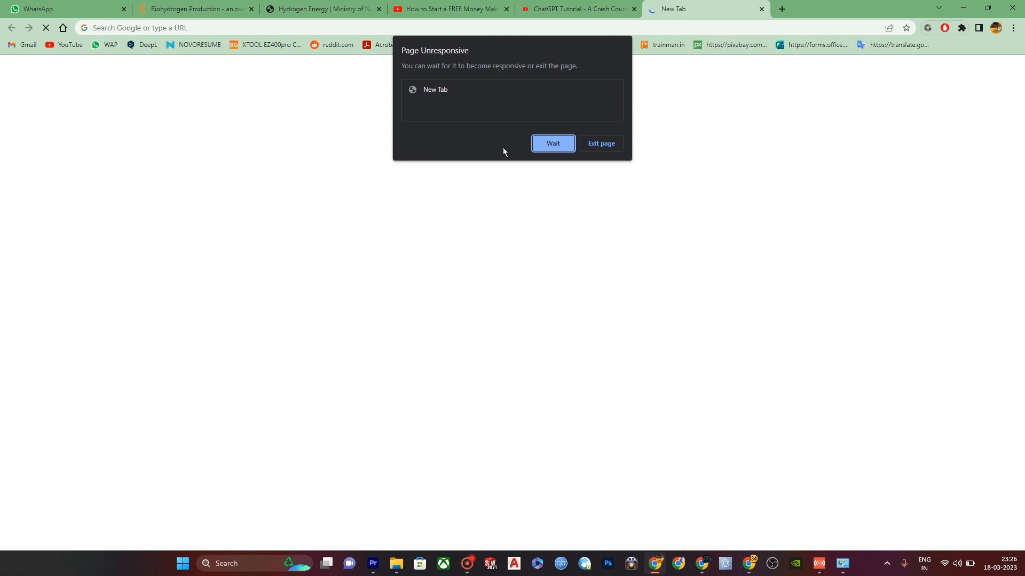
type("de")
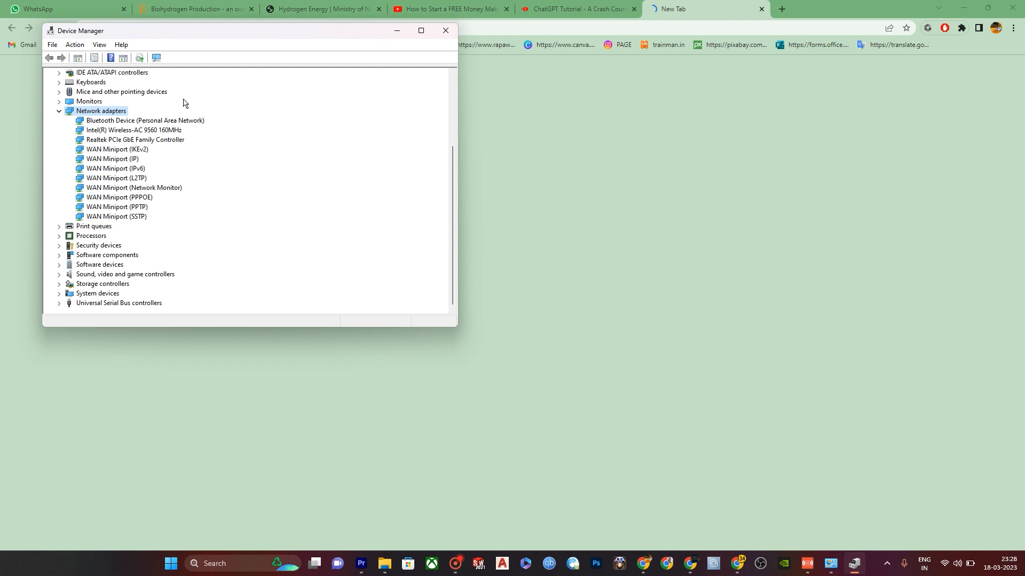
Reopen Network Connections via 'view network connections' search, then return to Device Manager
type("view network connections")
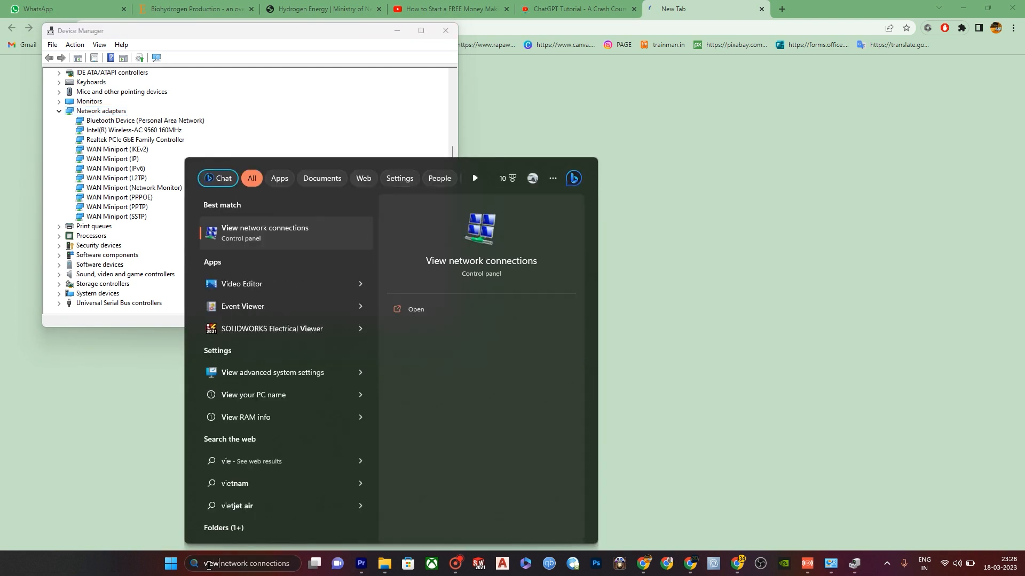
left_click(265, 232)
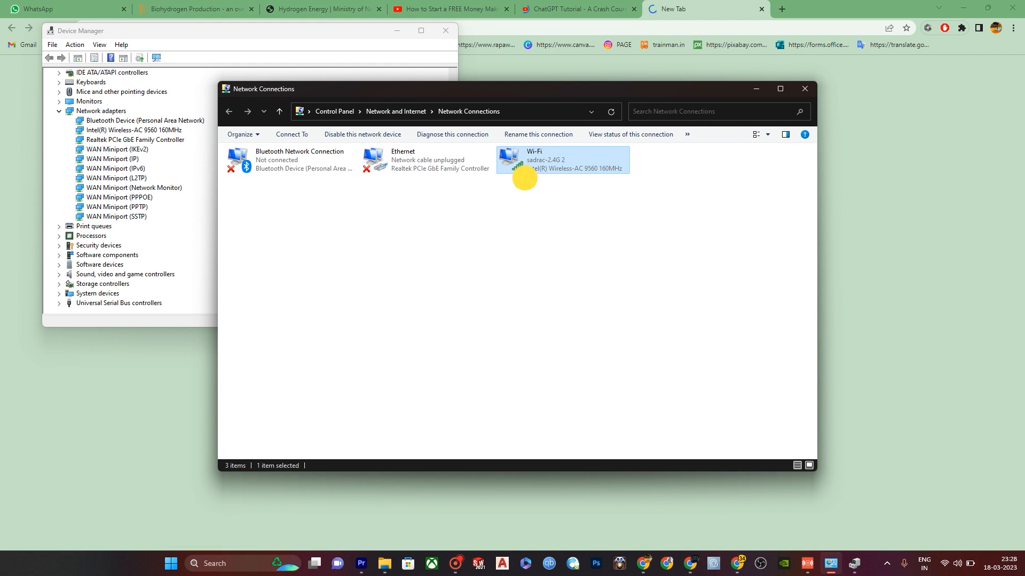
left_click(640, 155)
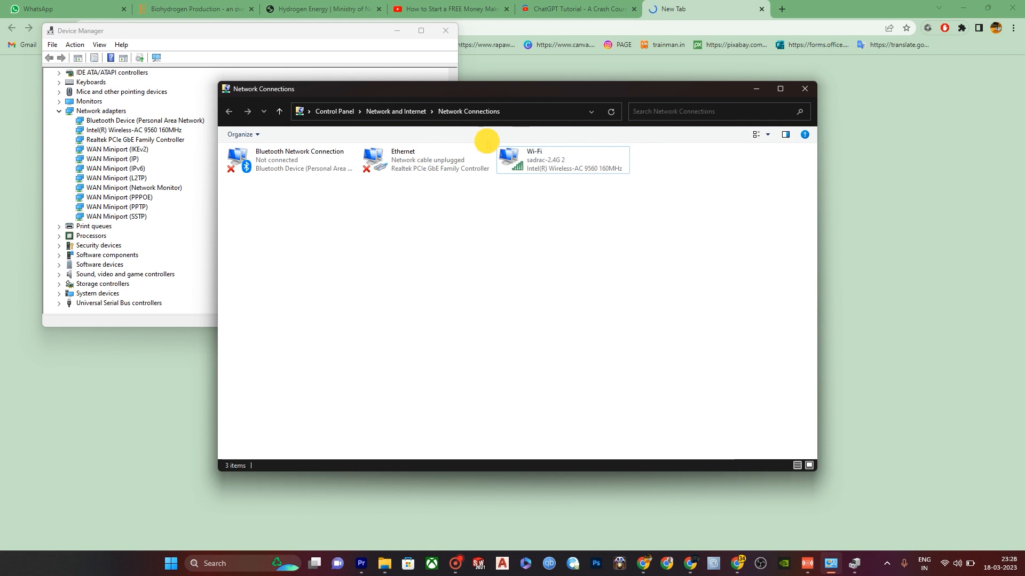
left_click(562, 160)
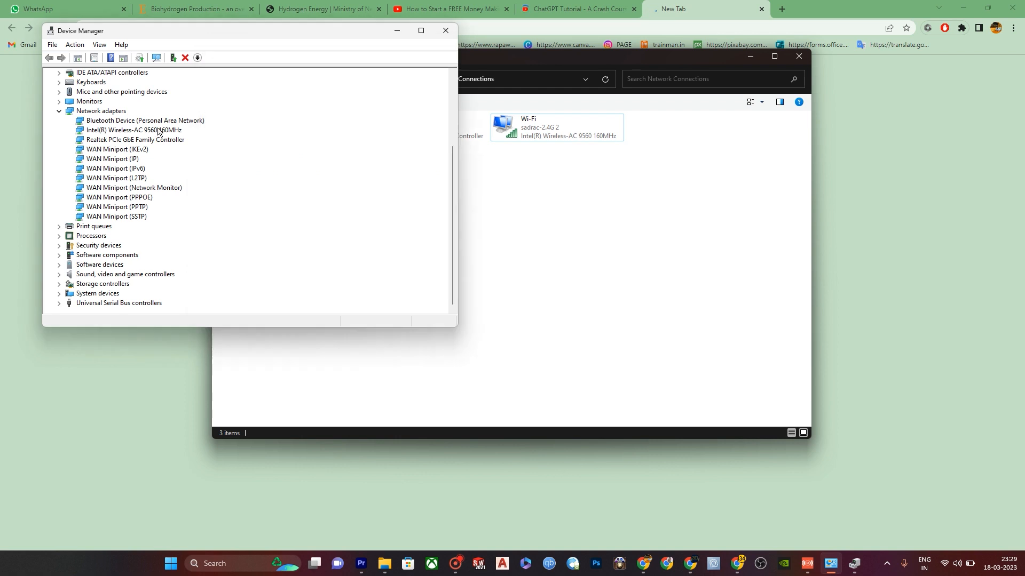
Select the Intel Wireless-AC 9560 adapter and search automatically for updated drivers
left_click(133, 130)
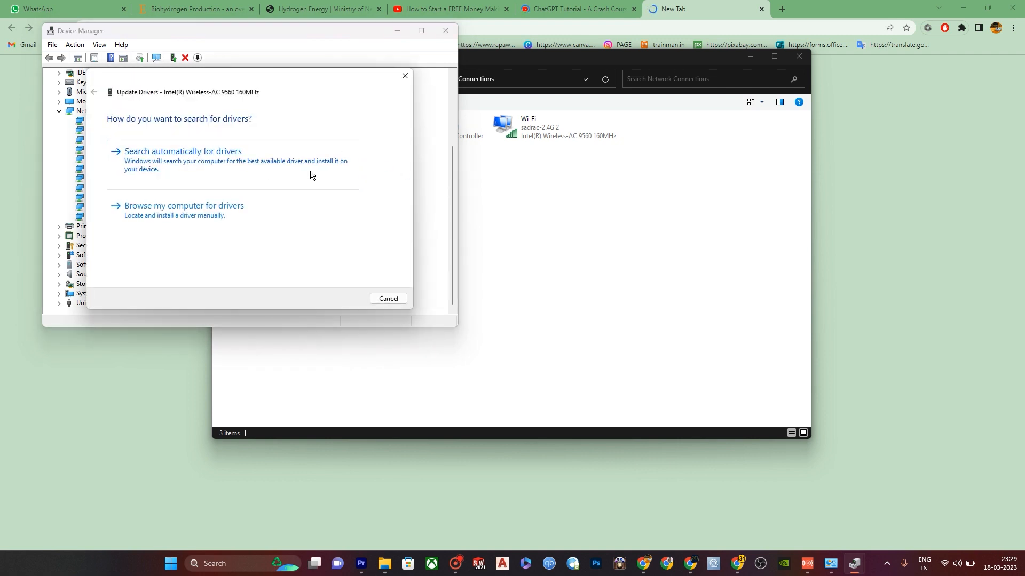
left_click(182, 151)
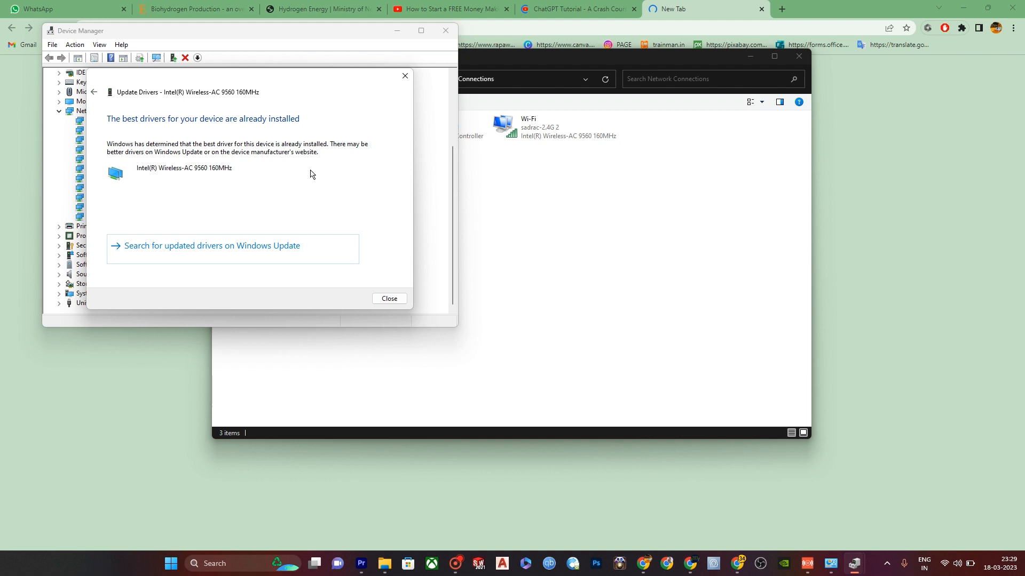
mouse_move(172, 133)
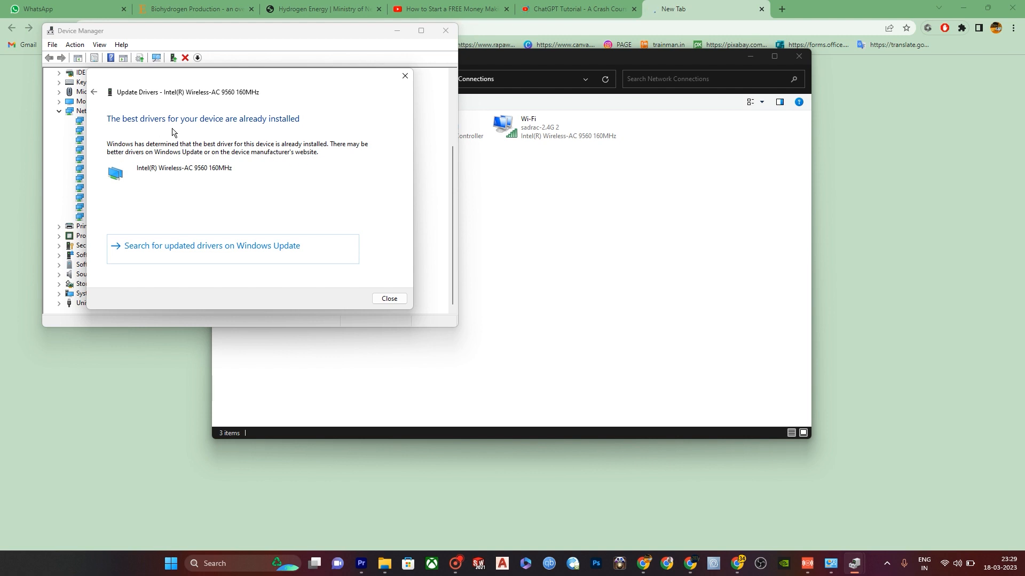
mouse_move(254, 136)
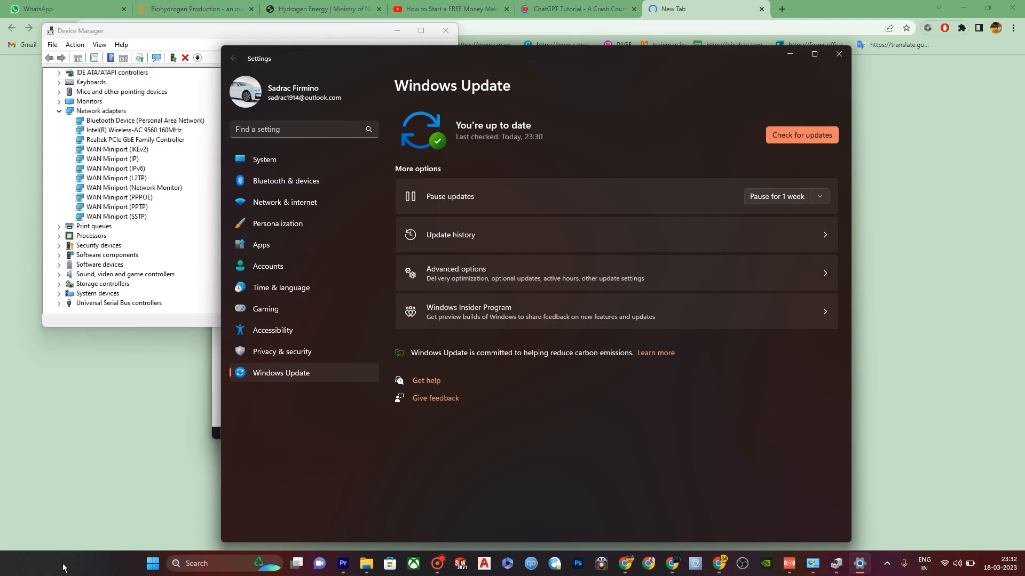
Search the taskbar for 'cmd' and launch Command Prompt
left_click(193, 567)
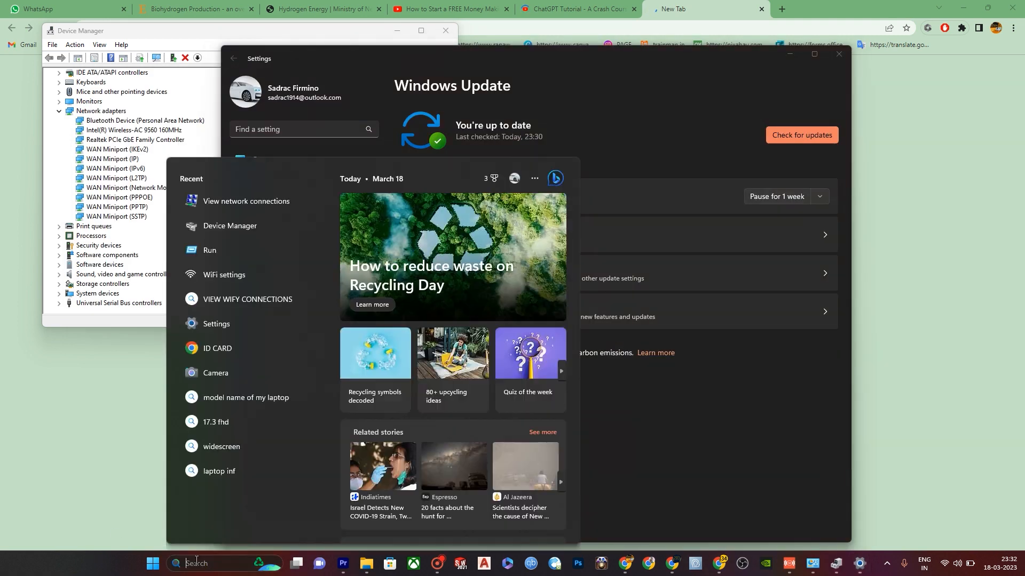
type("cmd")
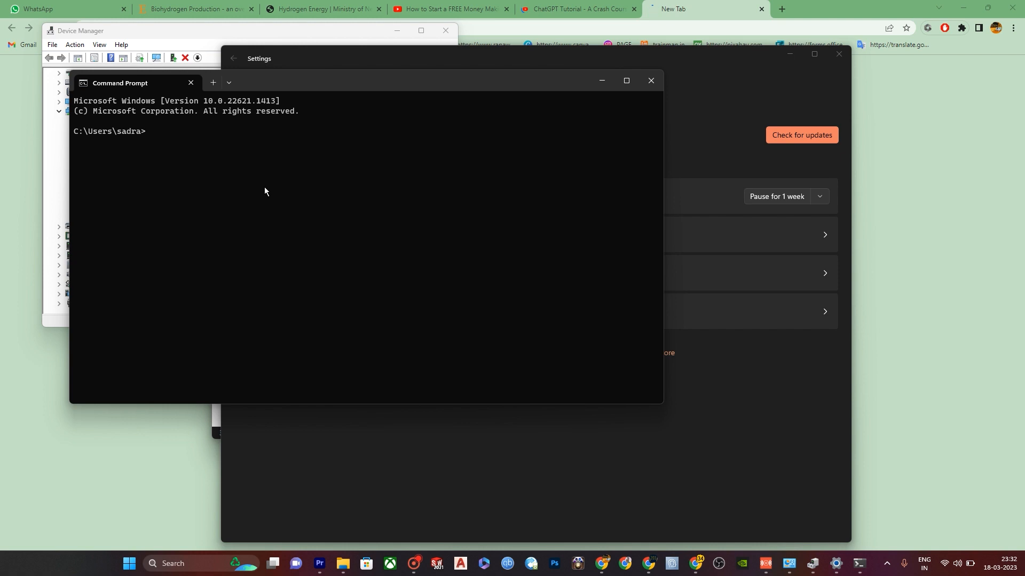
Enter 'netsh winsock reset' in the non-admin Command Prompt, getting the elevation error
type("netsh winsock reset")
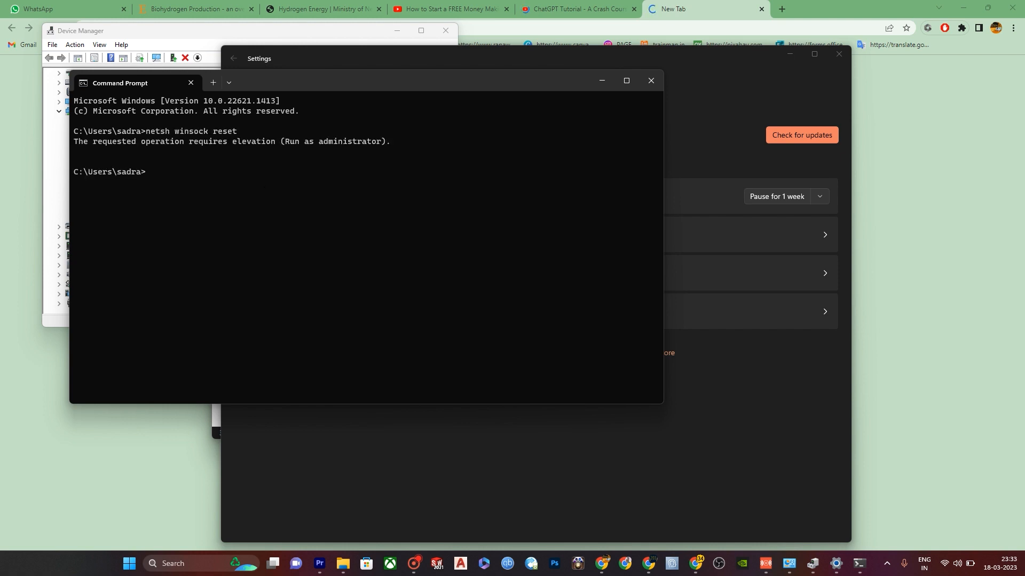
type("netsh")
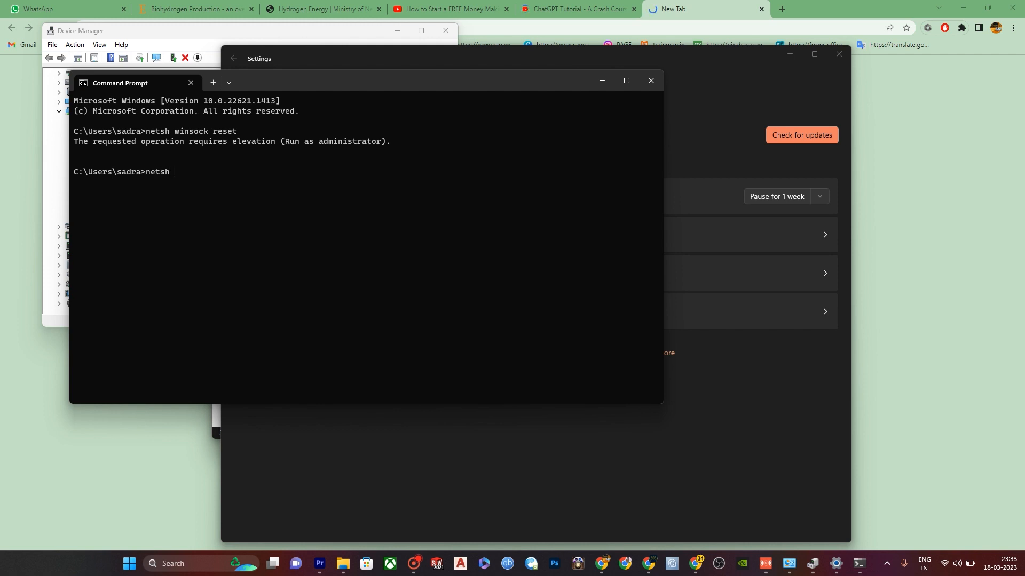
type("winsock r")
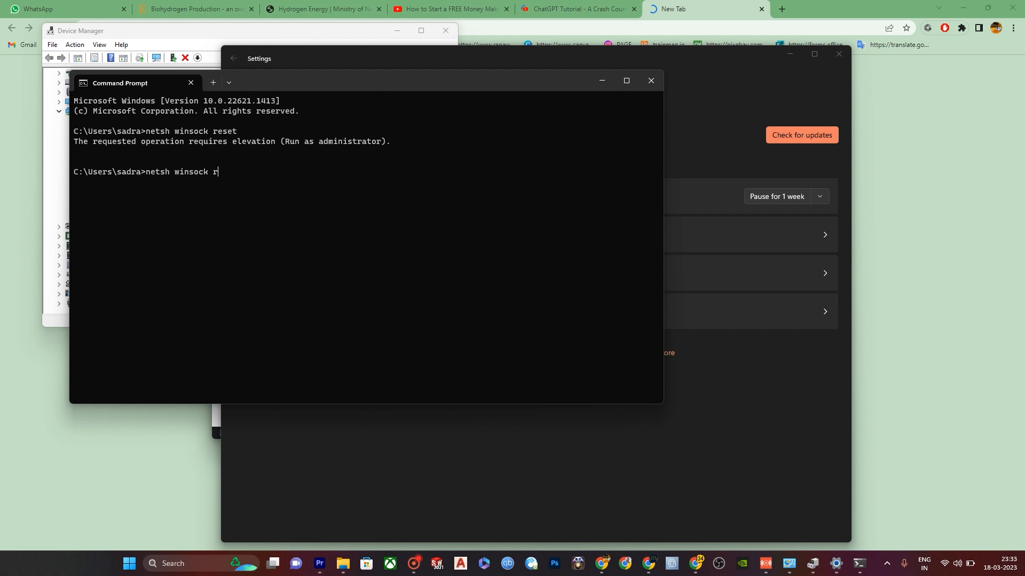
type("eset")
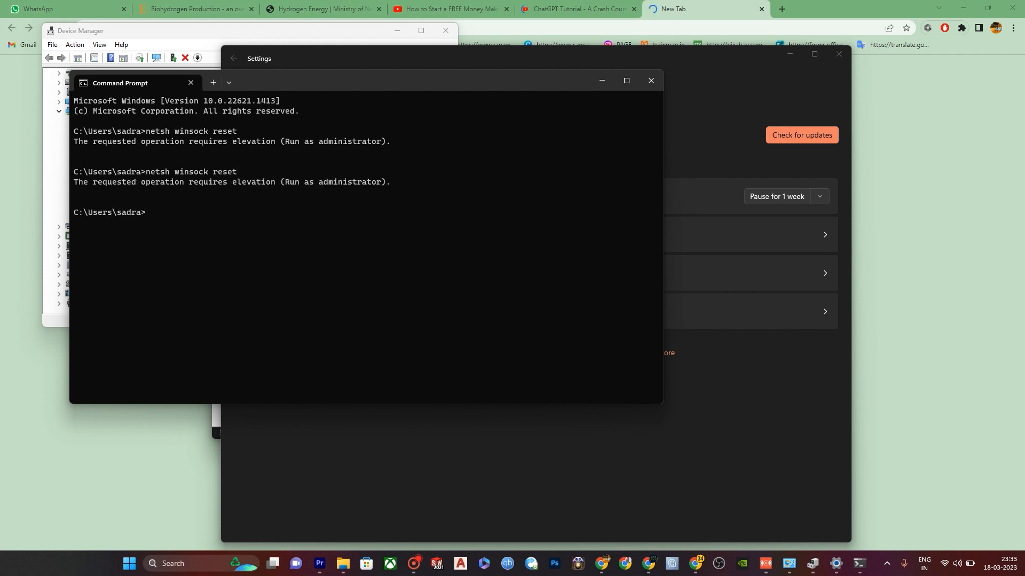
mouse_move(527, 106)
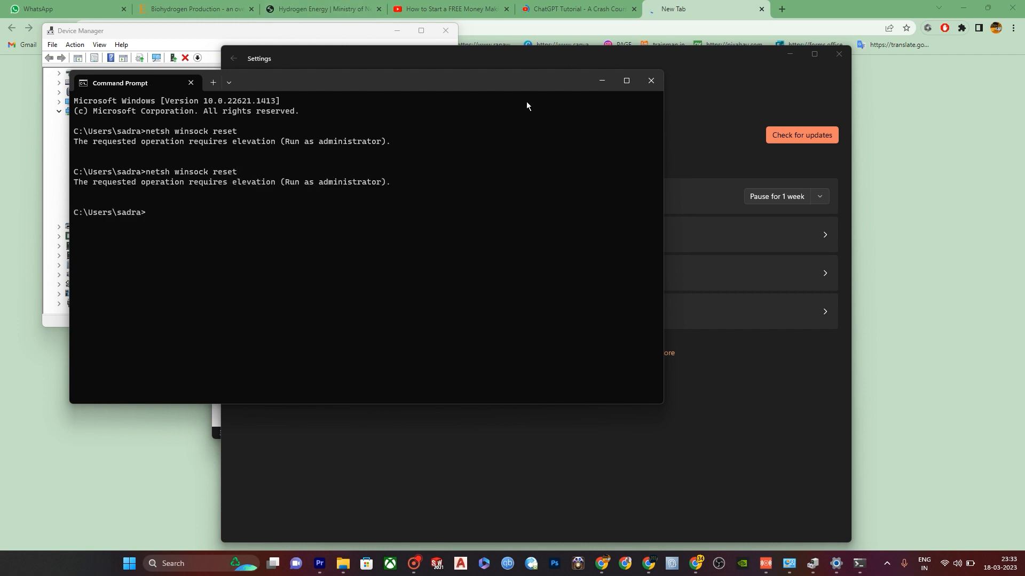
mouse_move(650, 81)
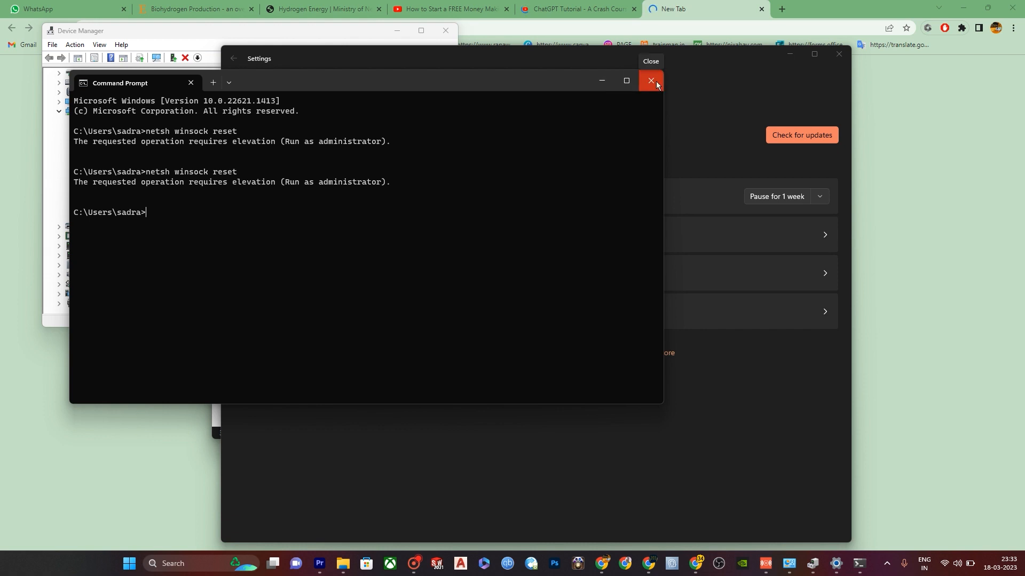
mouse_move(651, 80)
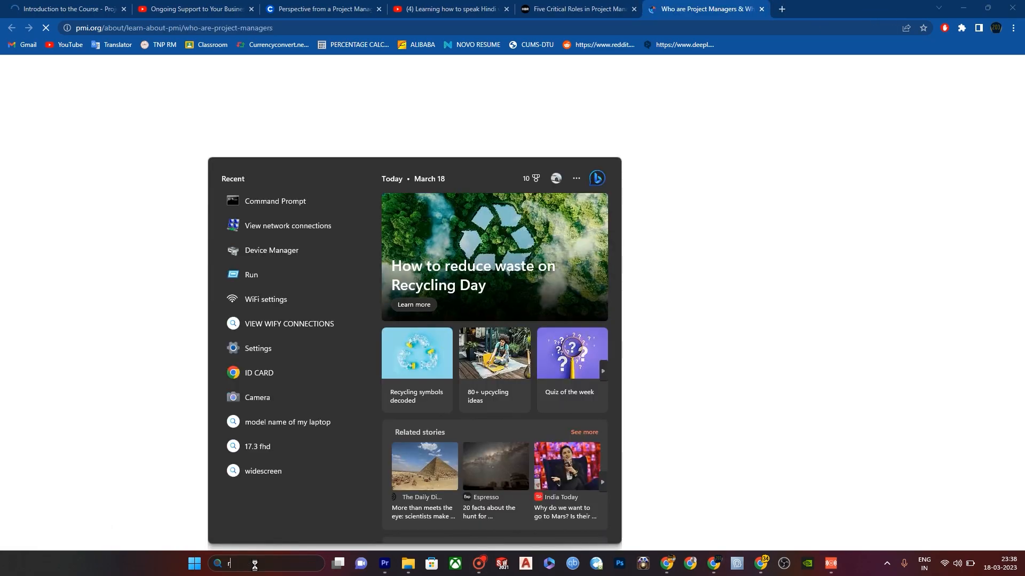
Launch services.msc from the Run dialog
type("un")
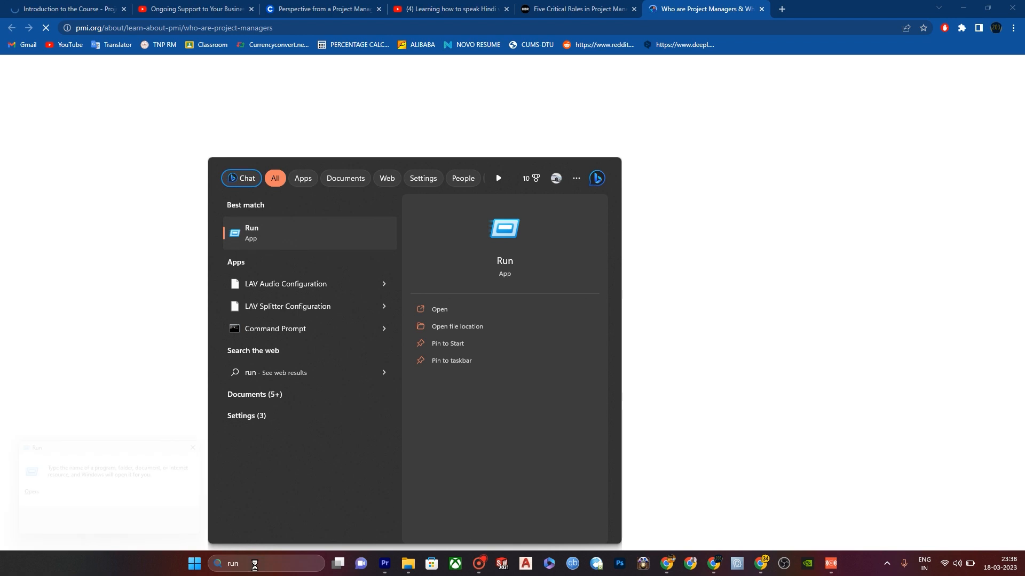
type("services")
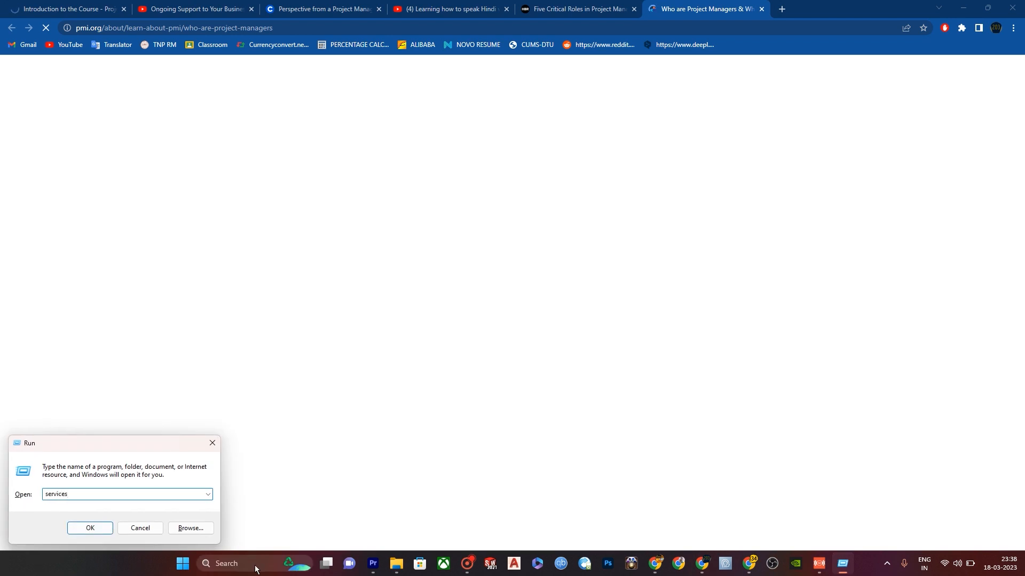
type(".m")
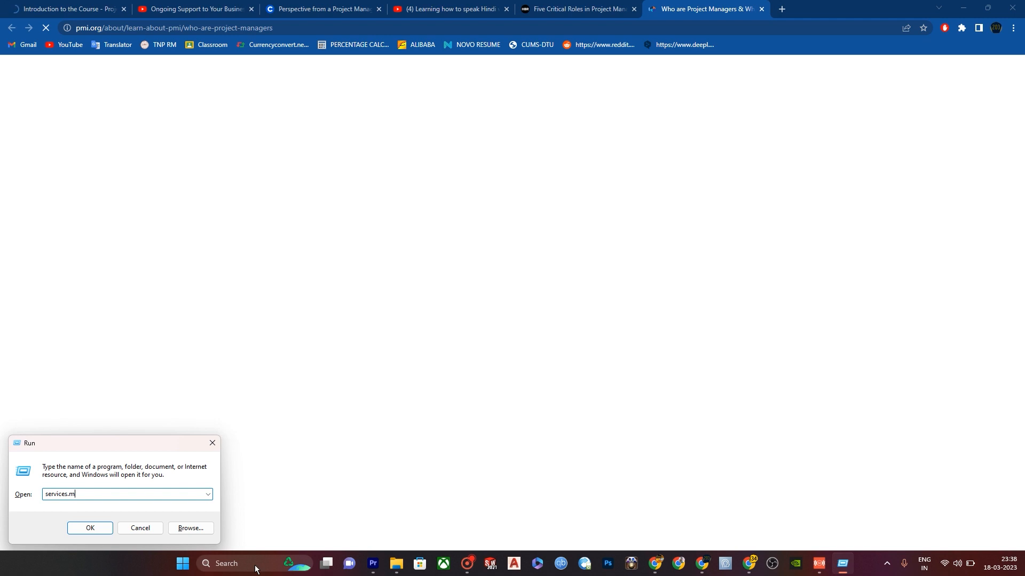
left_click(89, 528)
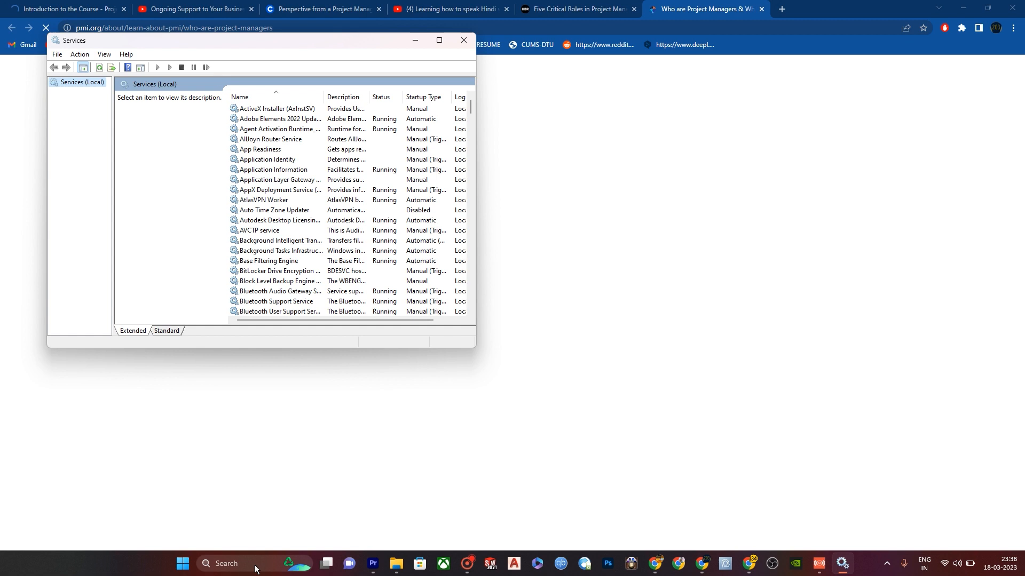
Scroll the Services list and select Wi-Fi Direct Services Connection Manager Service
scroll("down", 3)
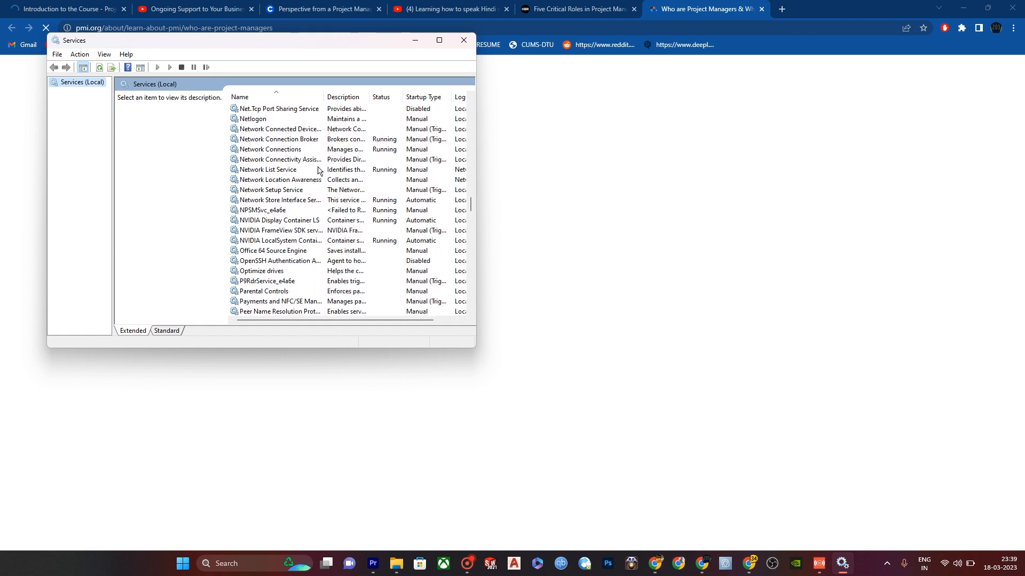
scroll("down", 3)
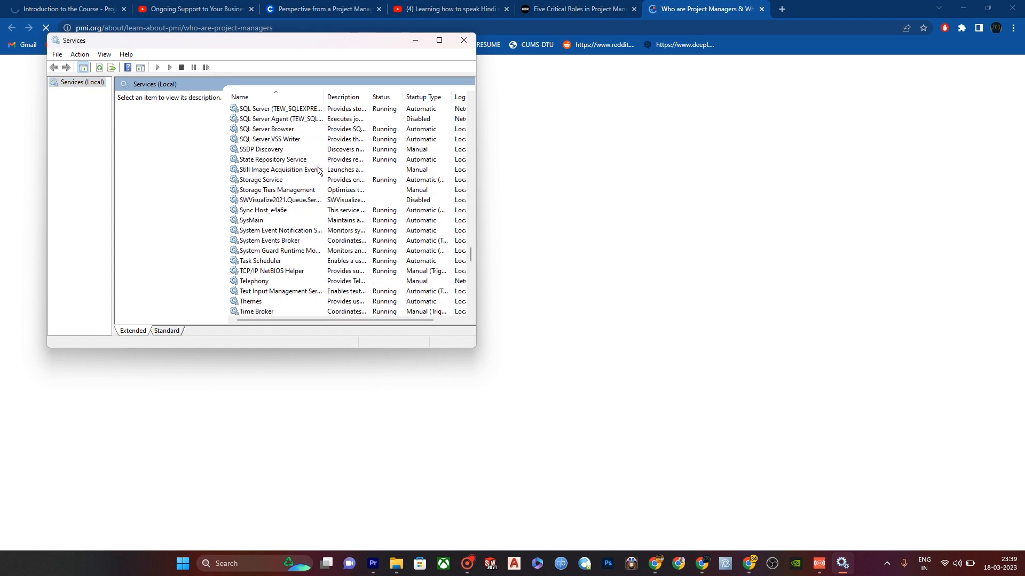
scroll("down", 3)
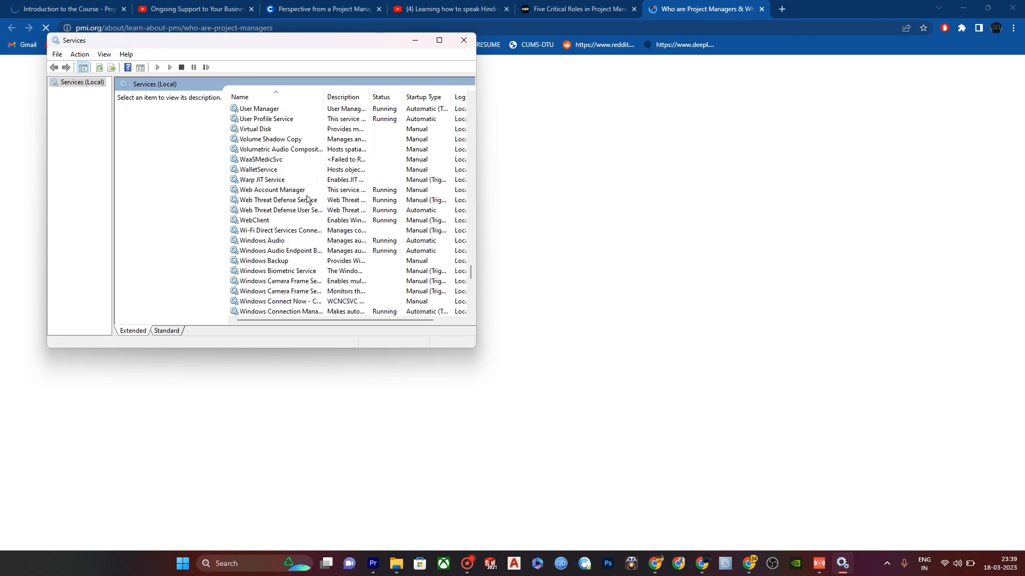
left_click(281, 230)
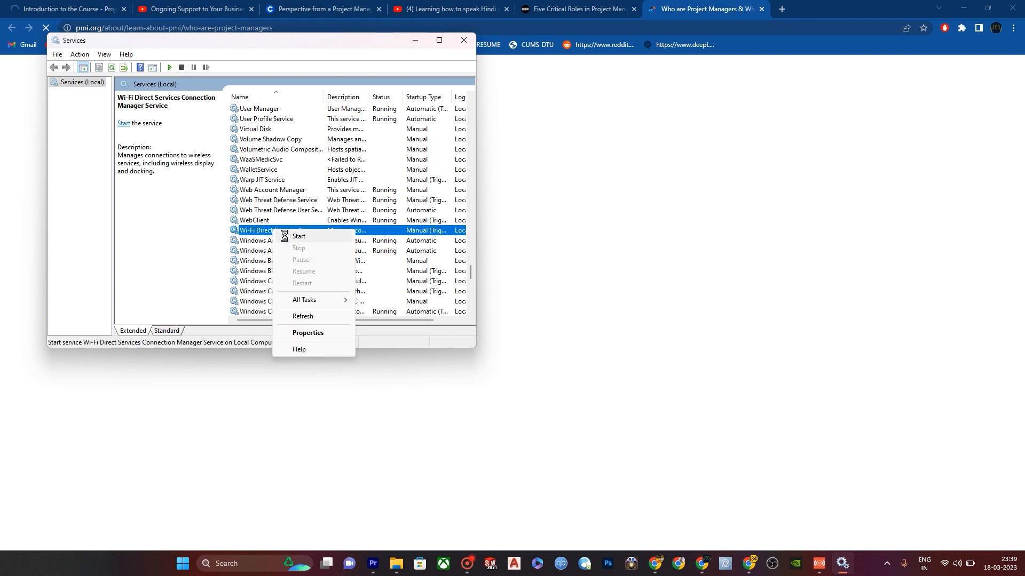
Start the Wi-Fi Direct Services Connection Manager Service and check the Radio Management Service
left_click(299, 236)
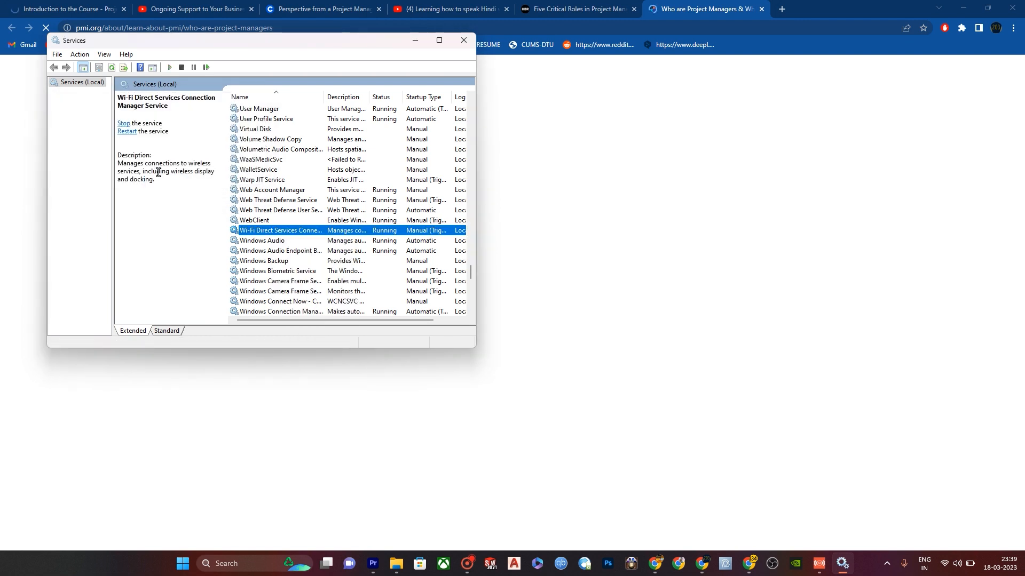
mouse_move(218, 198)
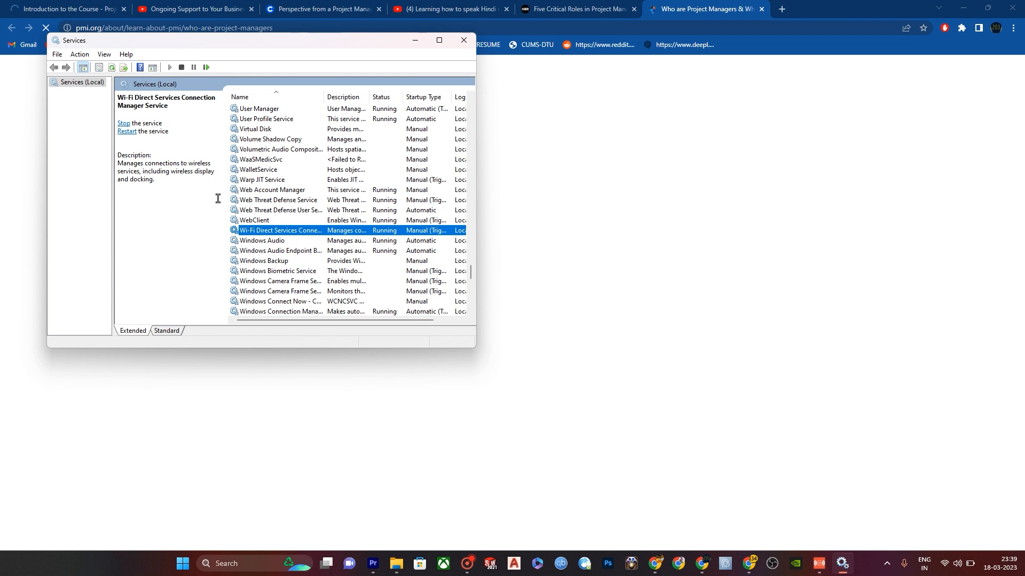
scroll("down", 3)
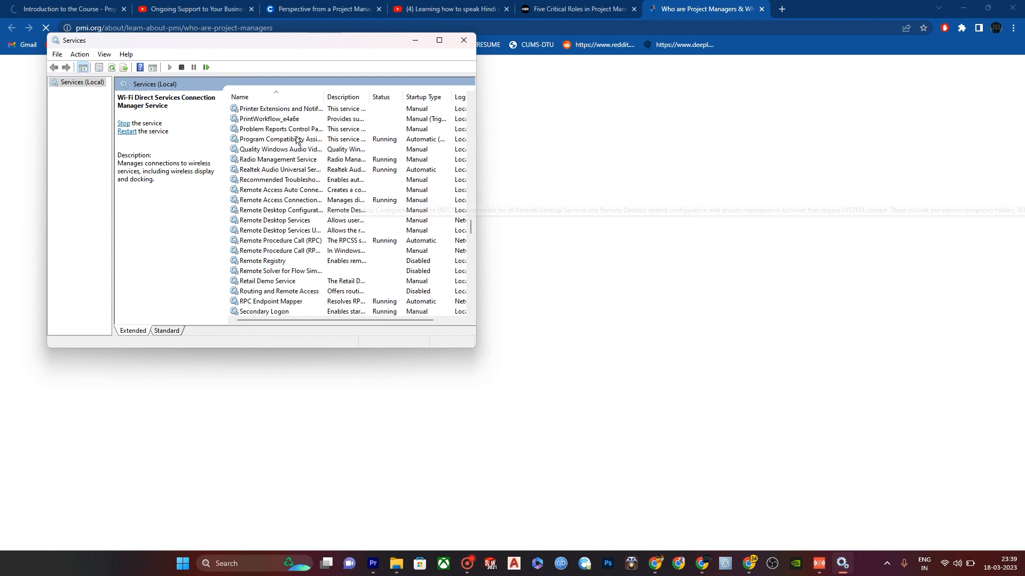
left_click(277, 159)
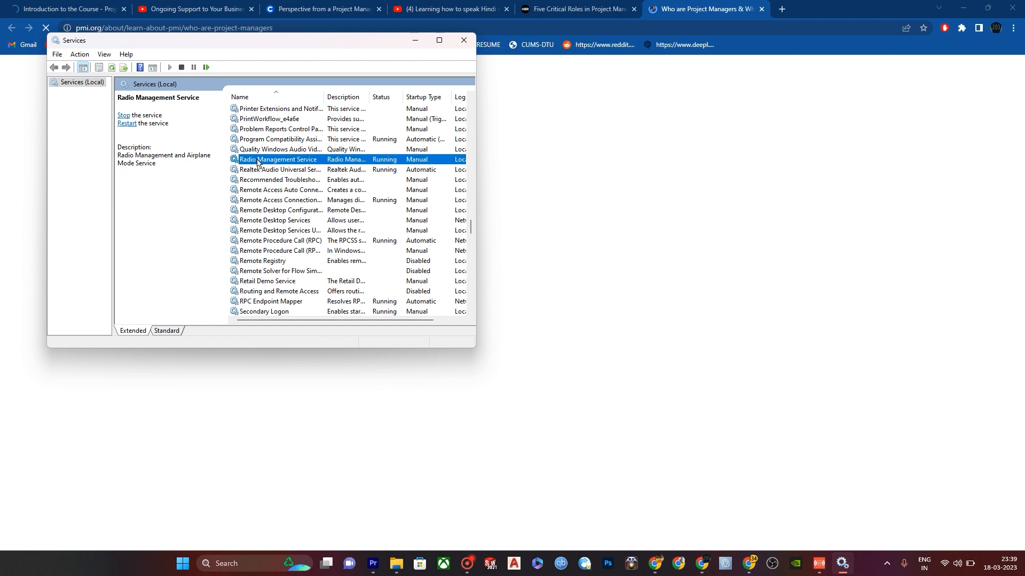
mouse_move(279, 159)
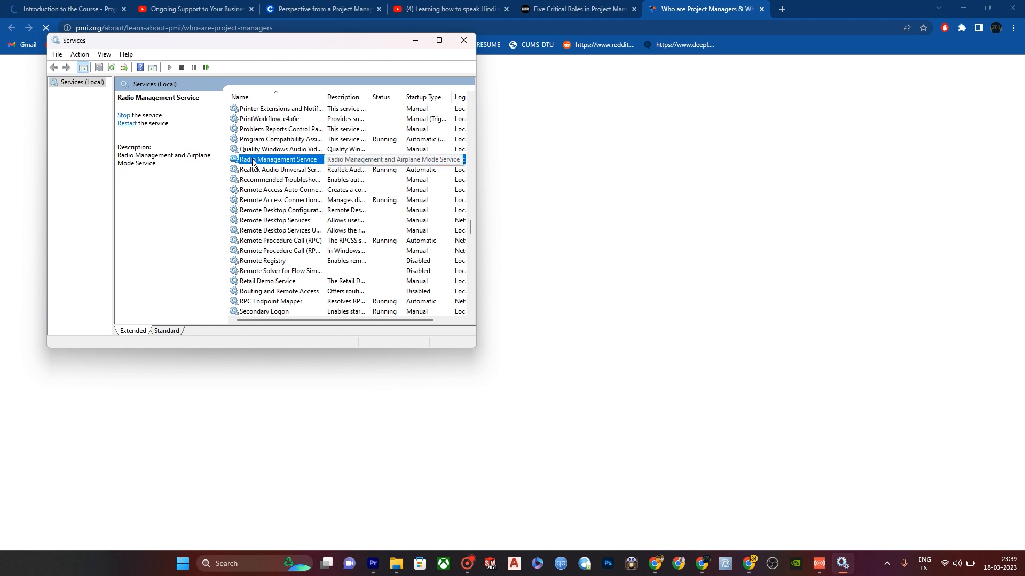
right_click(279, 160)
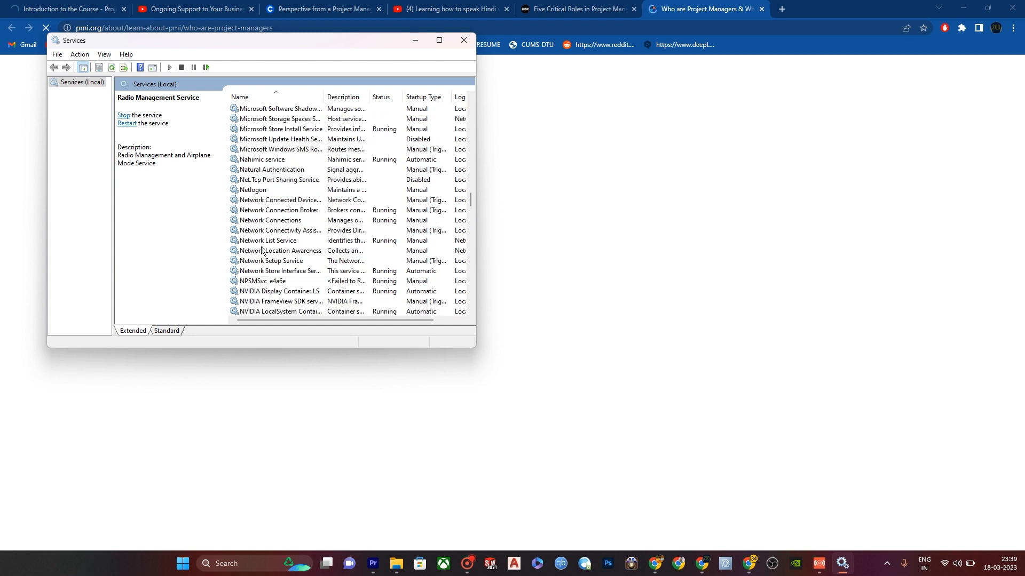
left_click(268, 221)
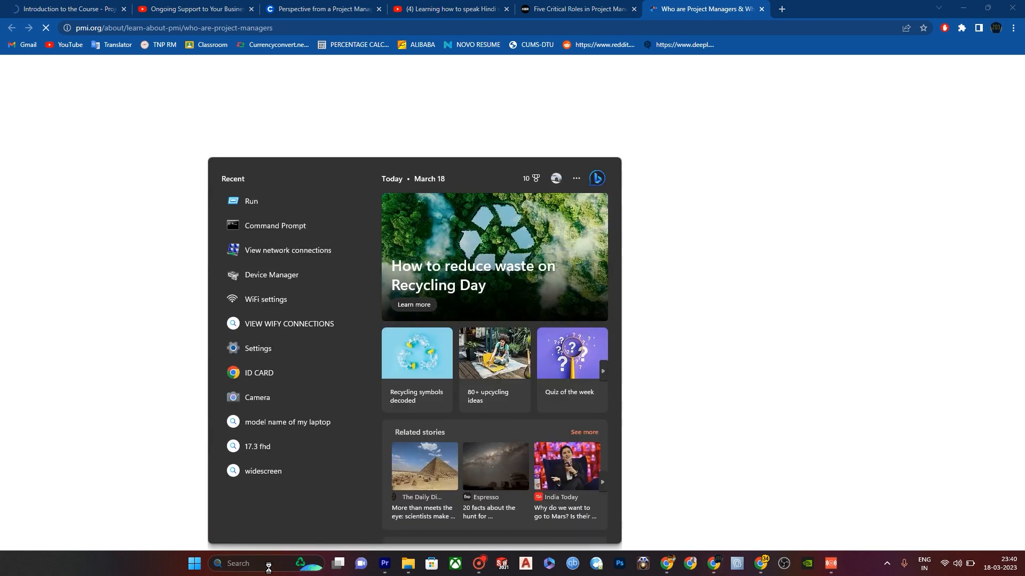
Launch Task Manager from Search and bring up its Create new task dialog
type("task manag")
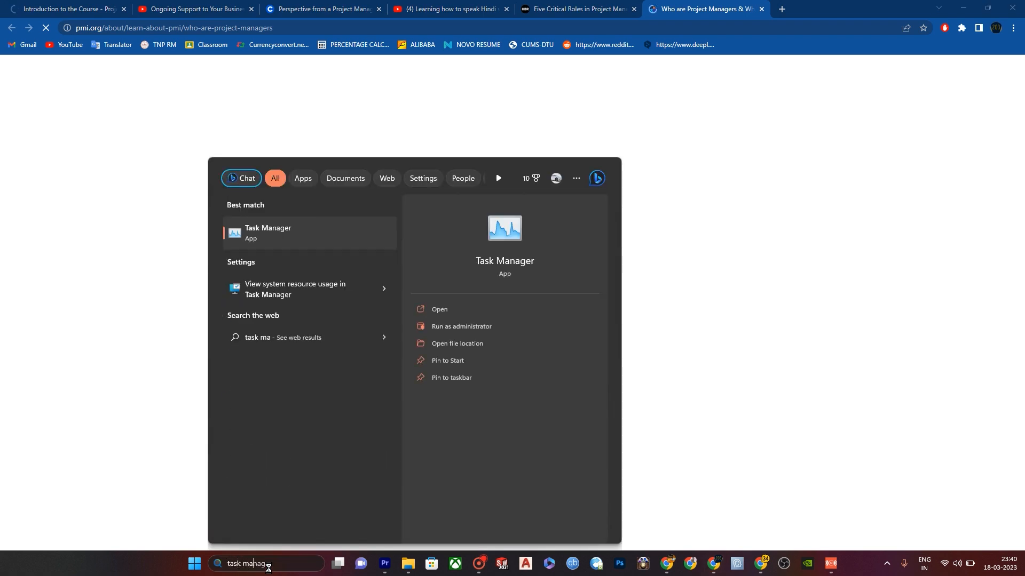
left_click(268, 232)
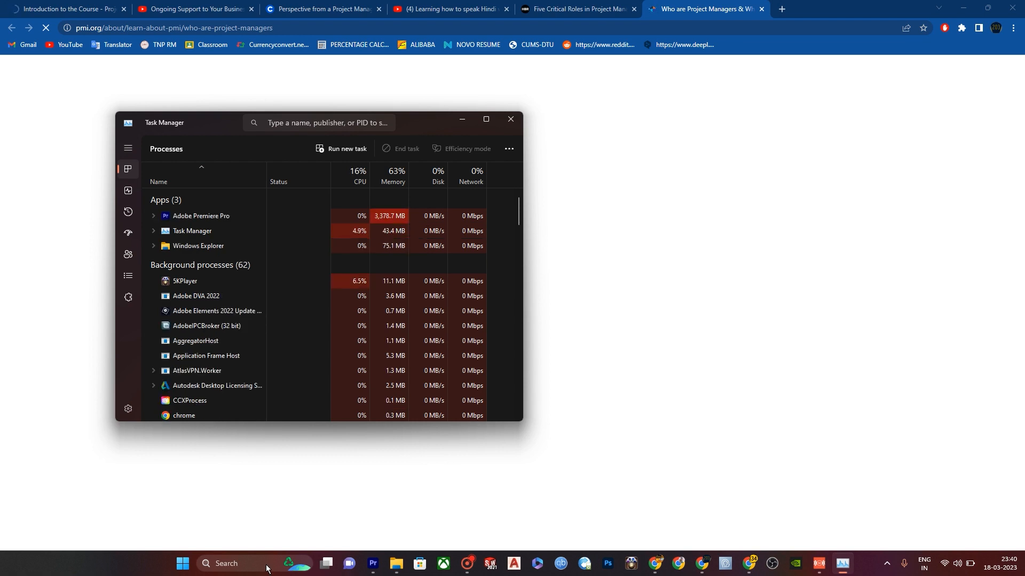
left_click(342, 148)
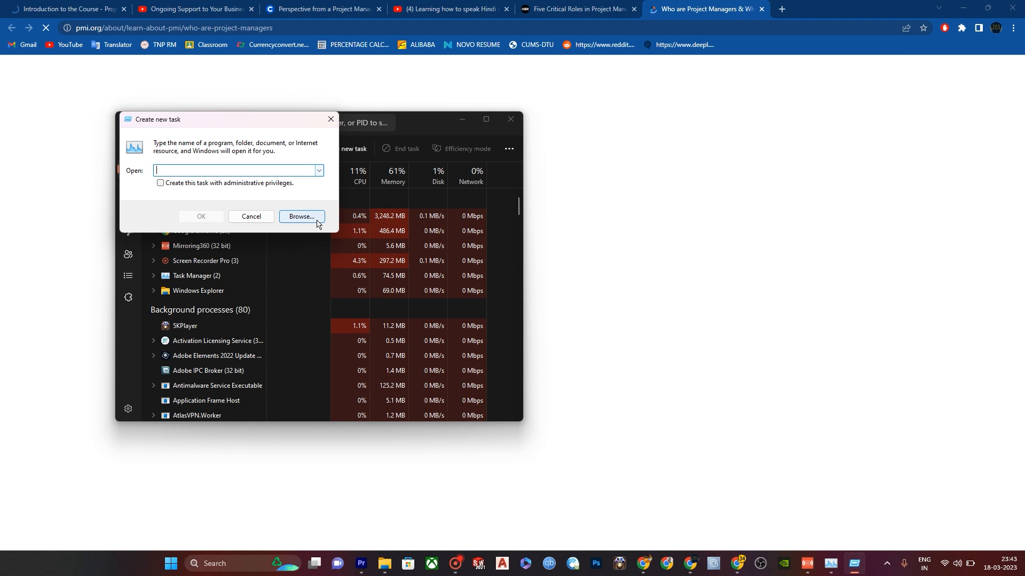
Run cmd from System32 as a new task with administrative privileges
left_click(300, 216)
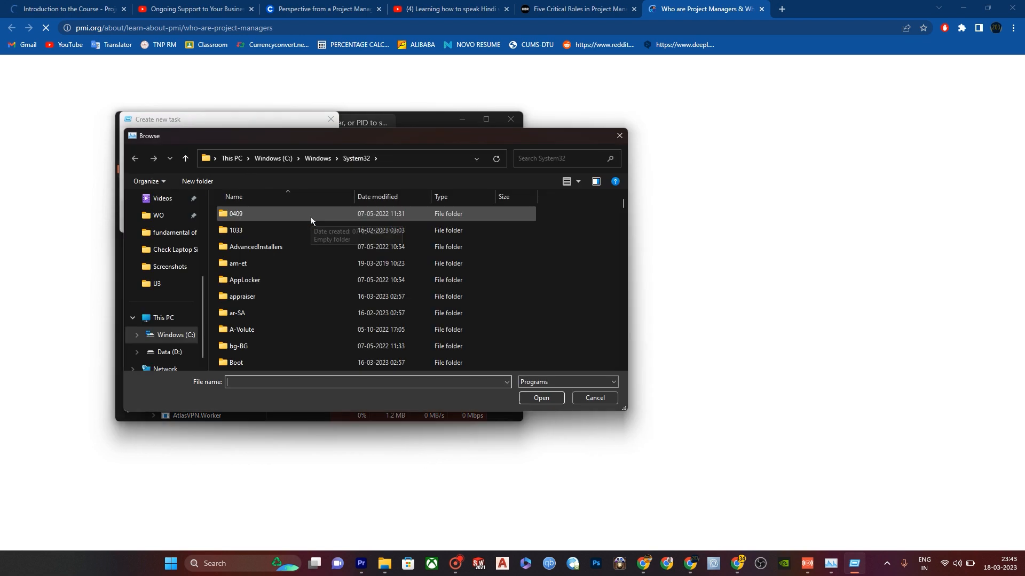
mouse_move(262, 215)
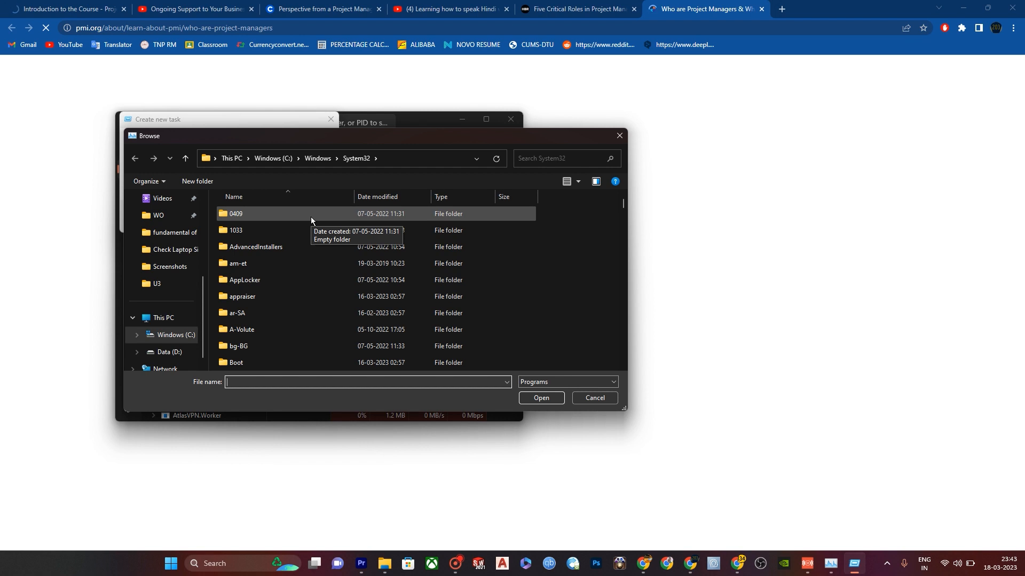
type("cmd")
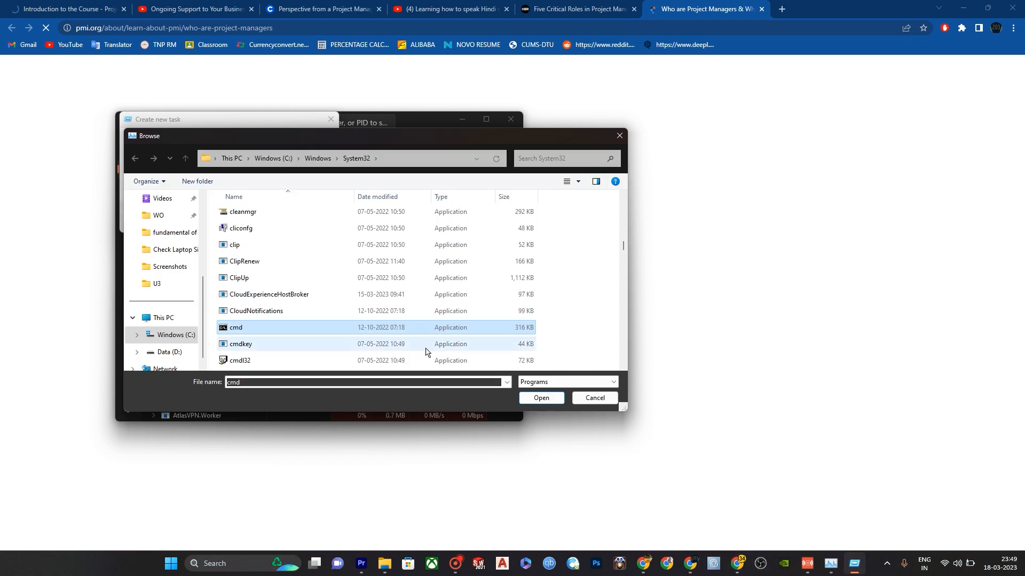
left_click(539, 398)
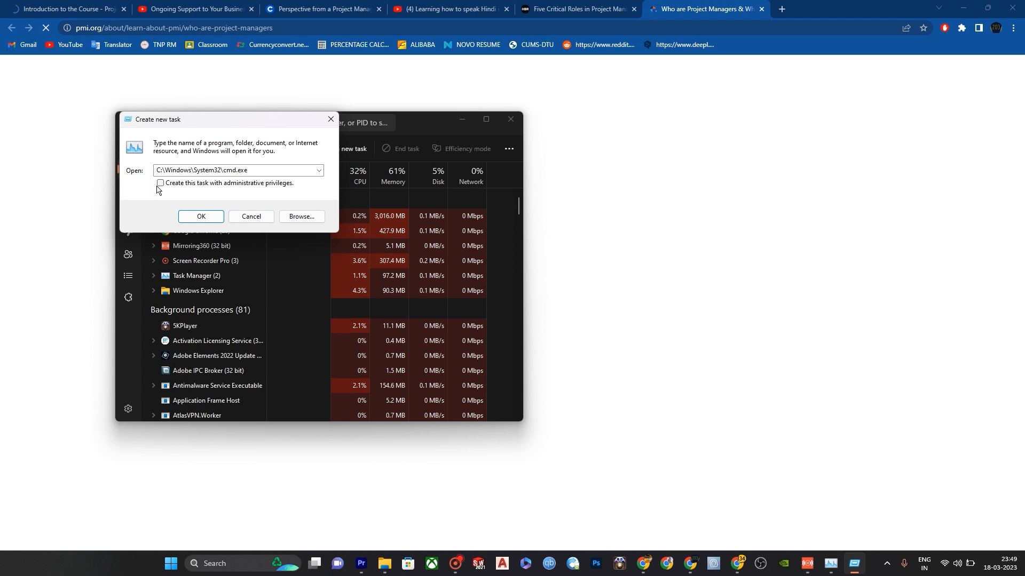
left_click(160, 183)
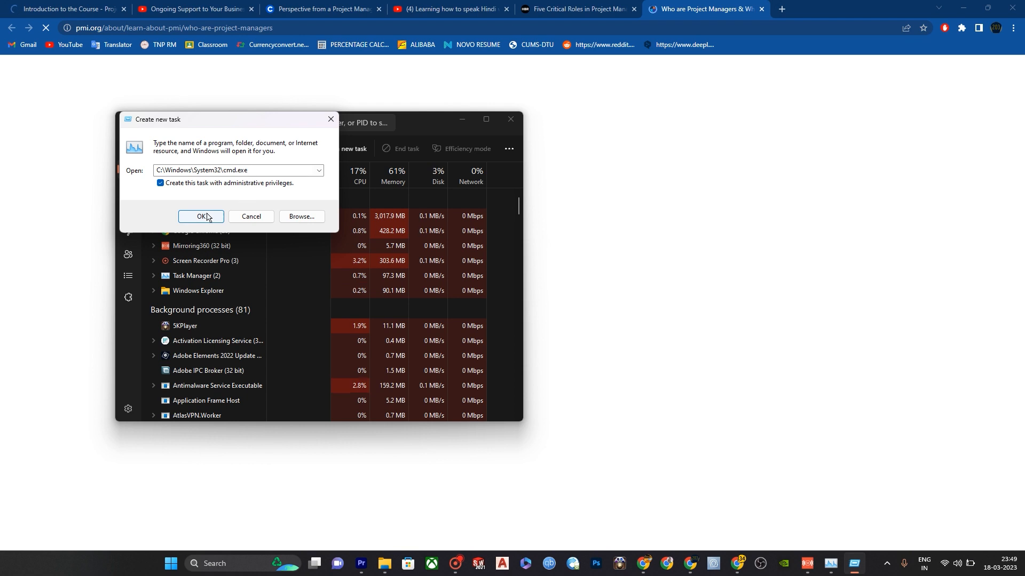
left_click(200, 216)
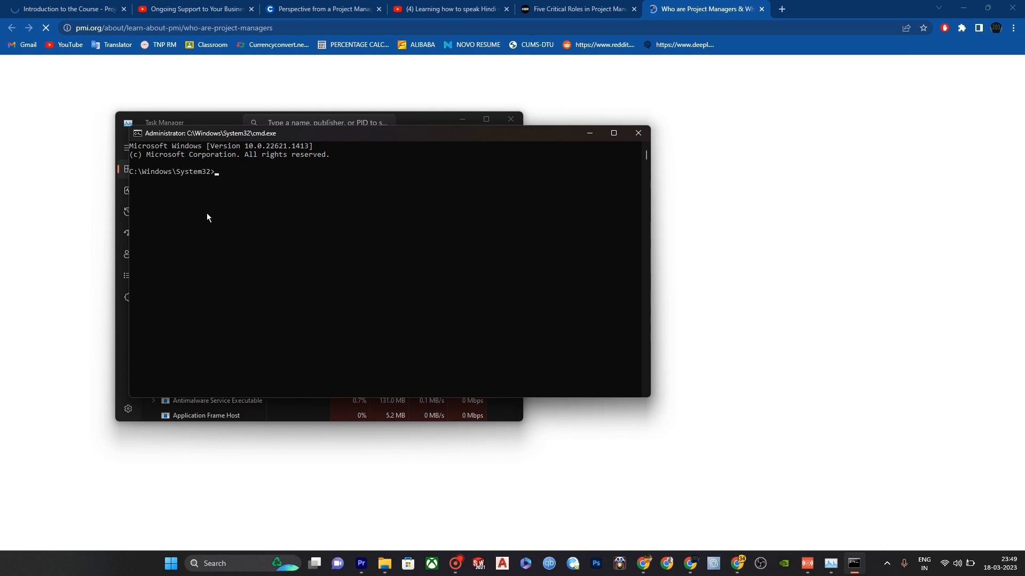
Reset Winsock with 'netsh winsock reset'
type("n")
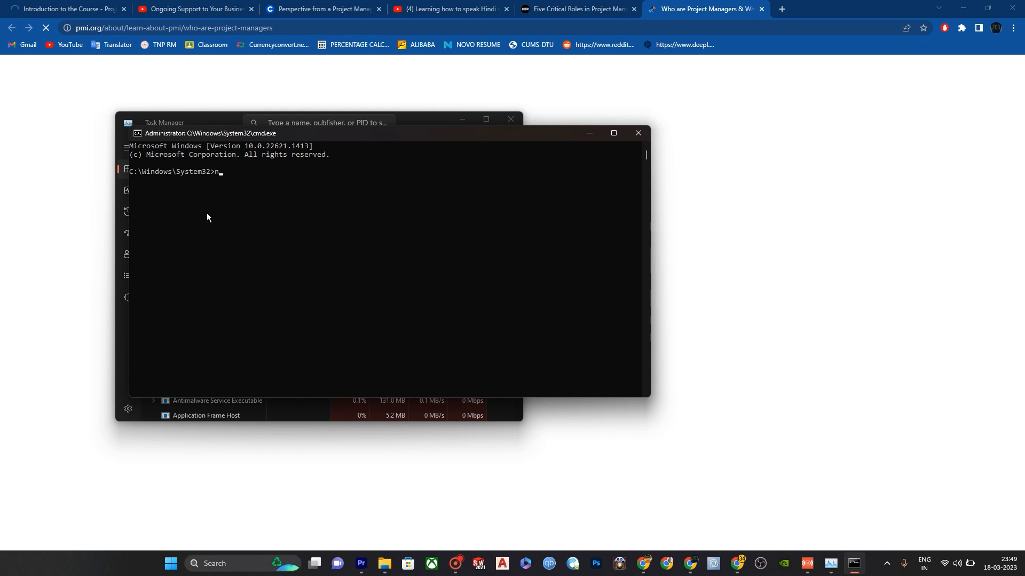
type("et")
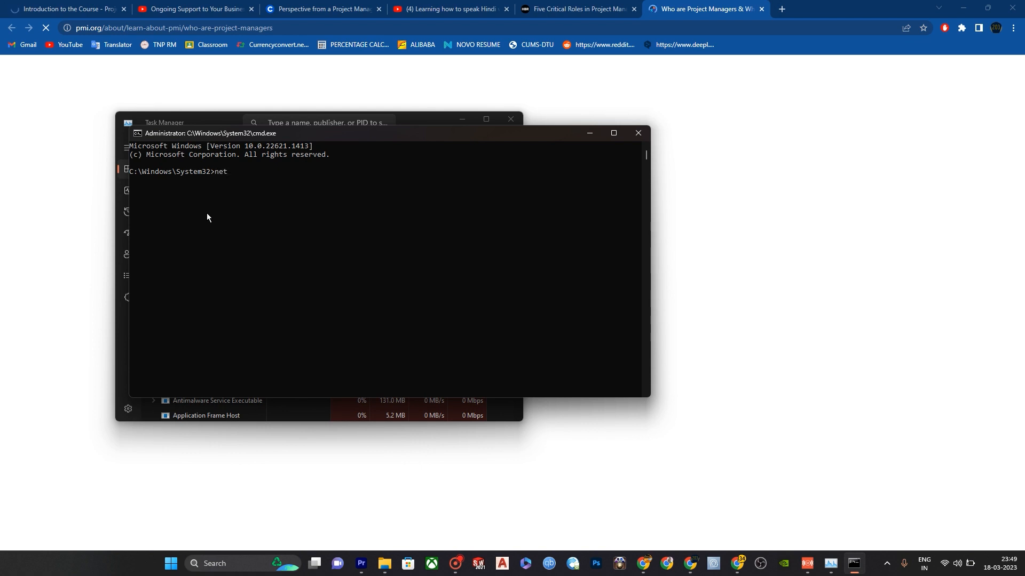
type("sh")
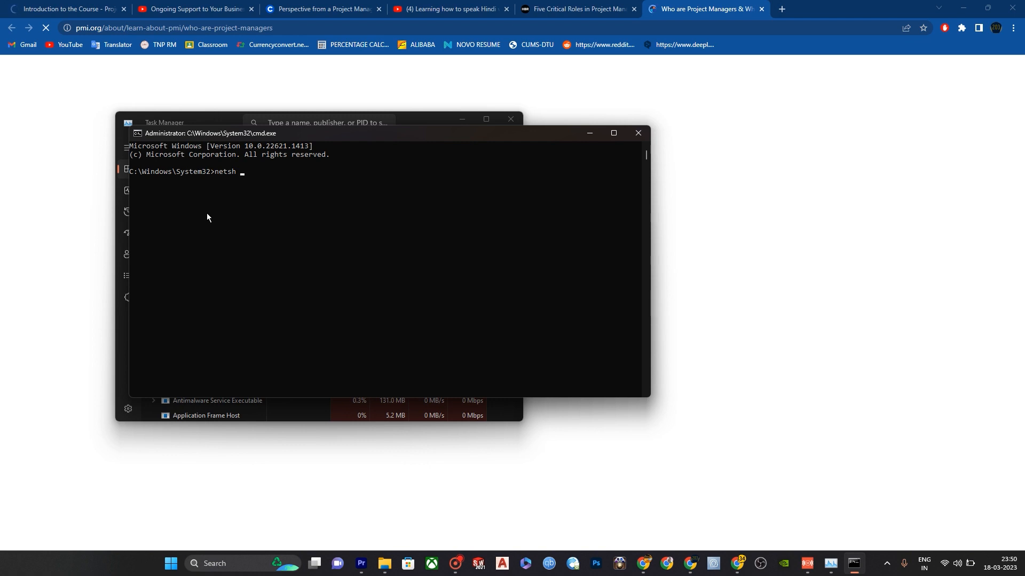
type("winsuc")
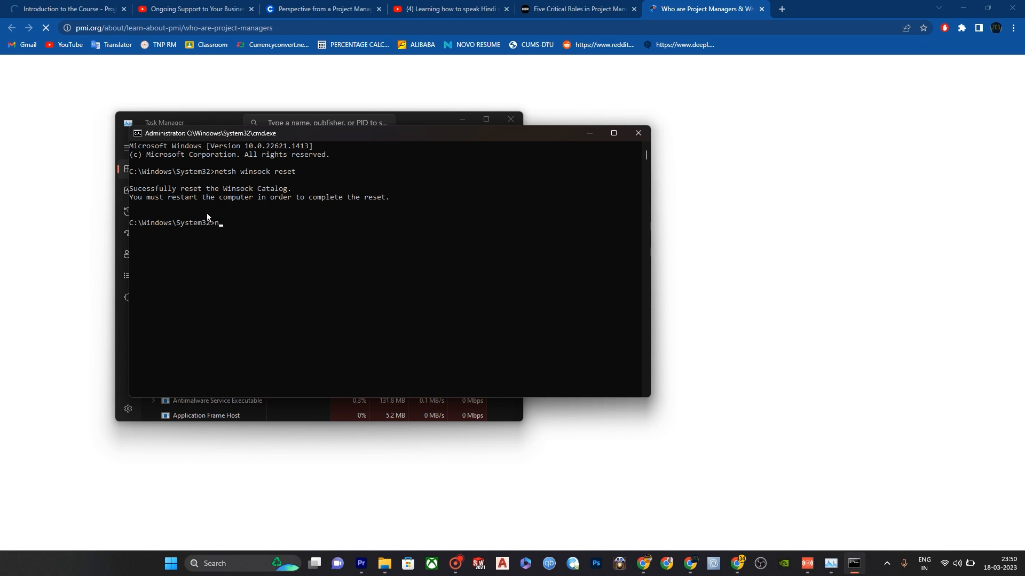
type("ets")
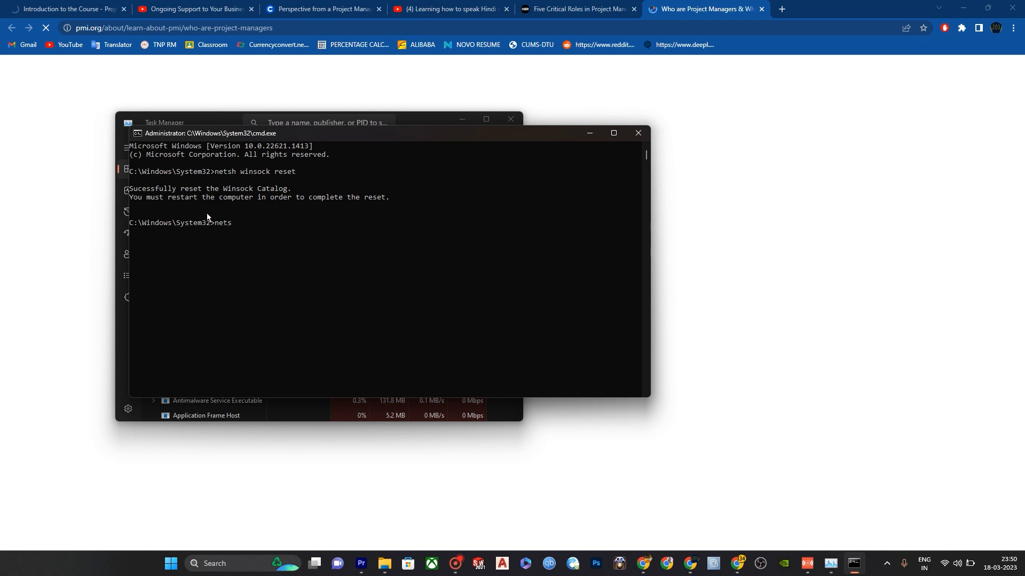
type("h winsock reset")
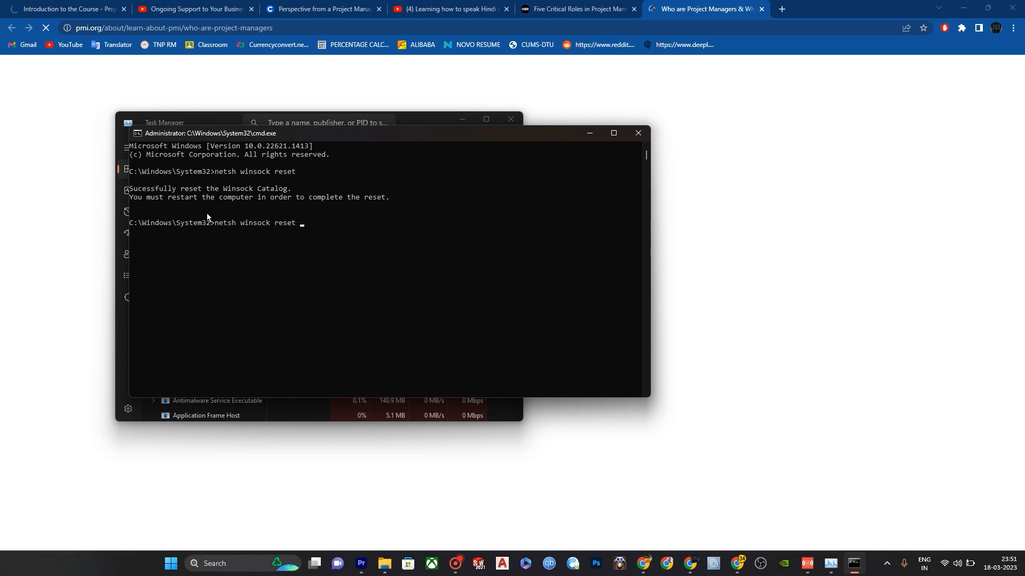
Reset the Winsock catalog and the TCP/IP stack, logging to resetlog.txt
type("catalo")
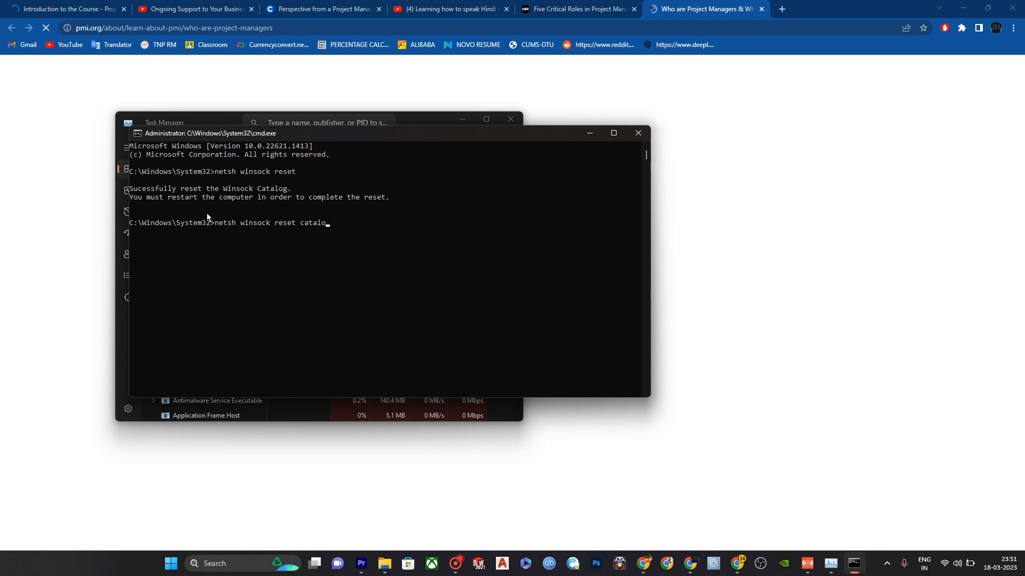
type("g")
type("netsh int ip reset resetlog")
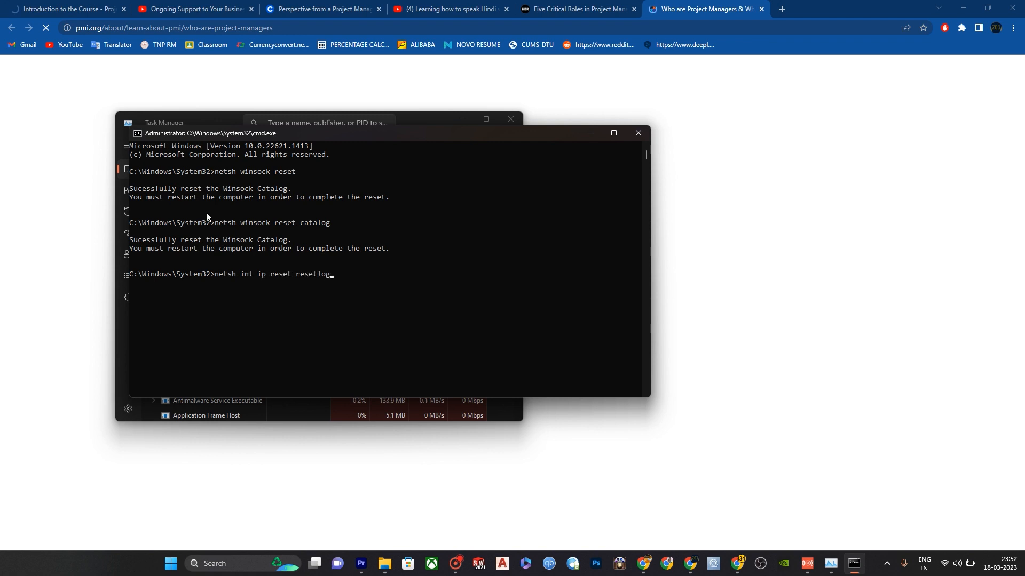
type(".t")
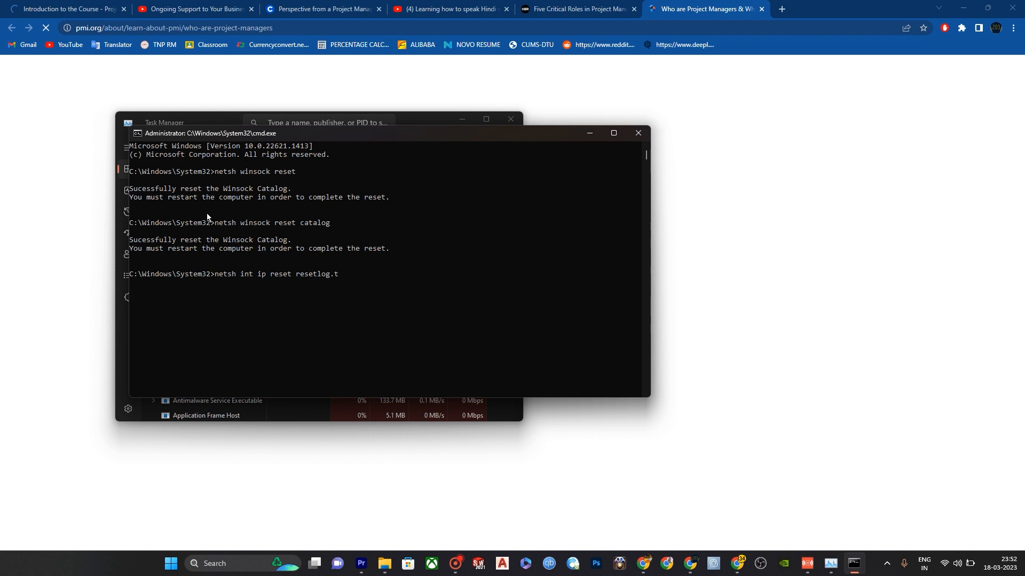
type("xt")
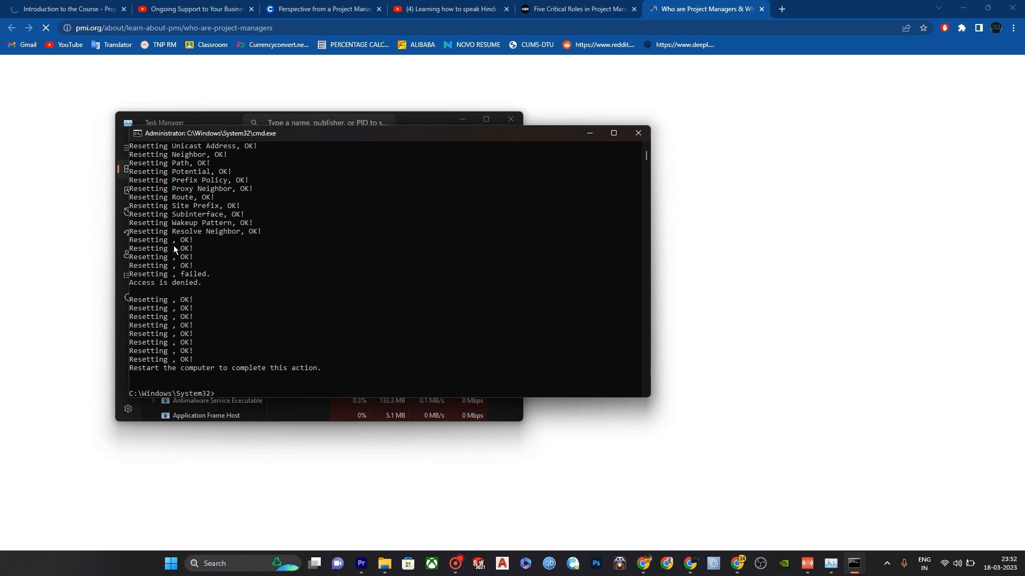
Clear the screen and release and renew the IP address with ipconfig
type("cls")
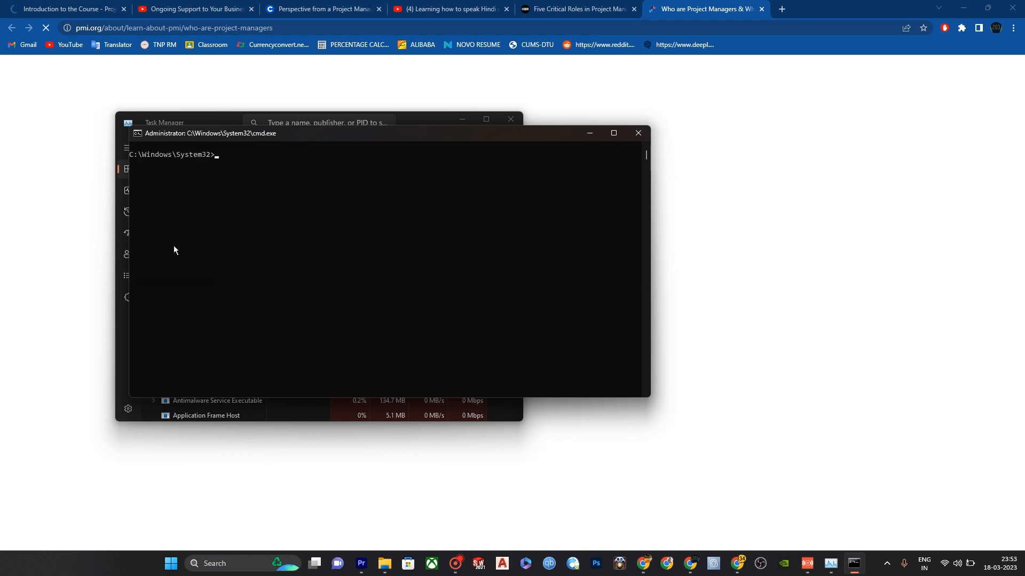
type("ipconf")
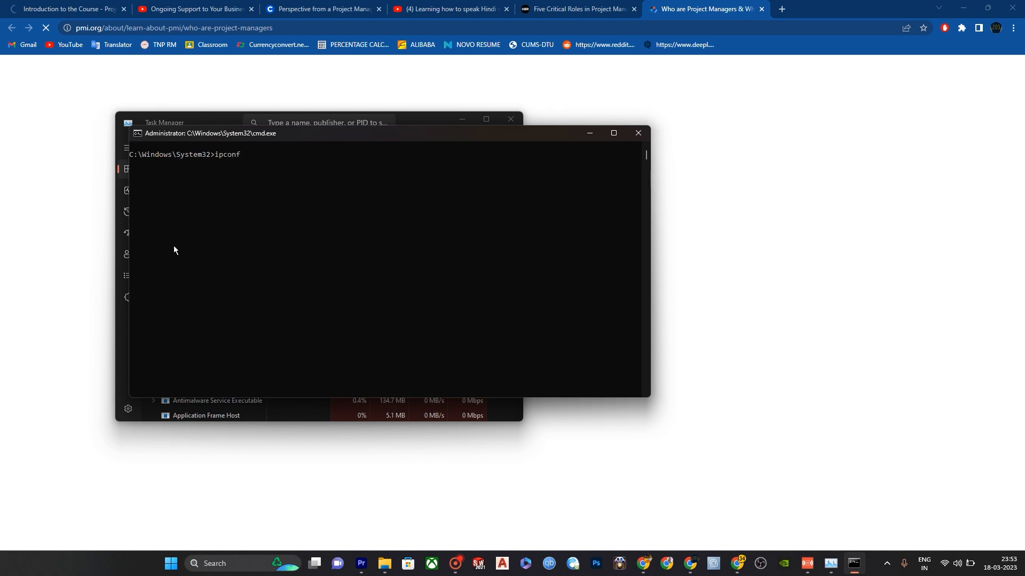
type("ig")
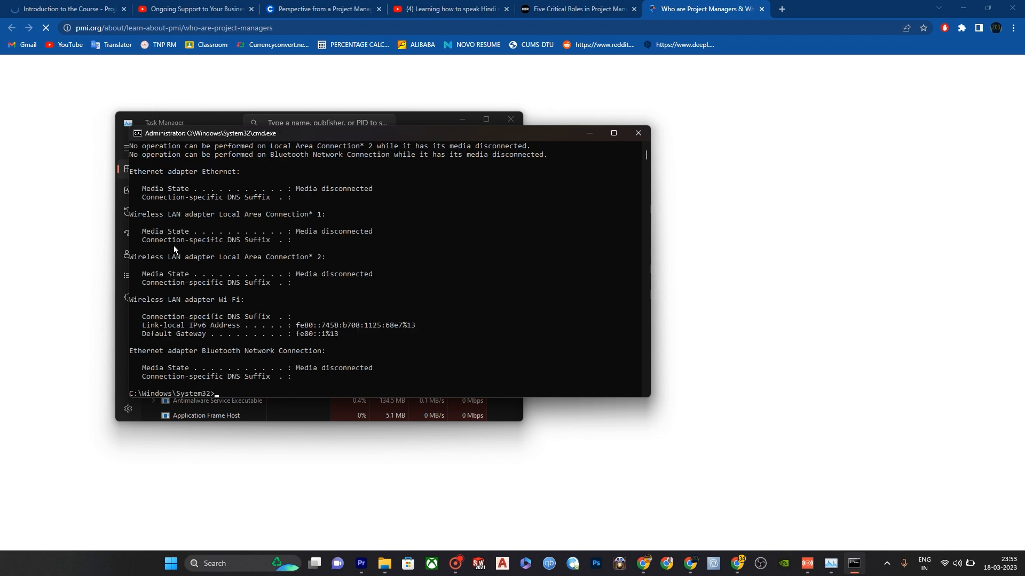
type("ip")
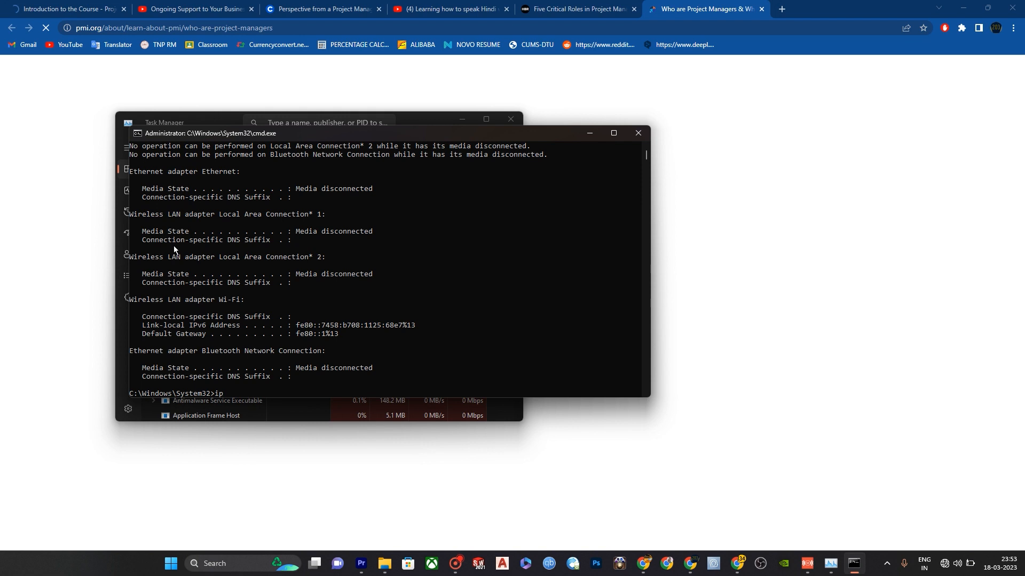
type("conf")
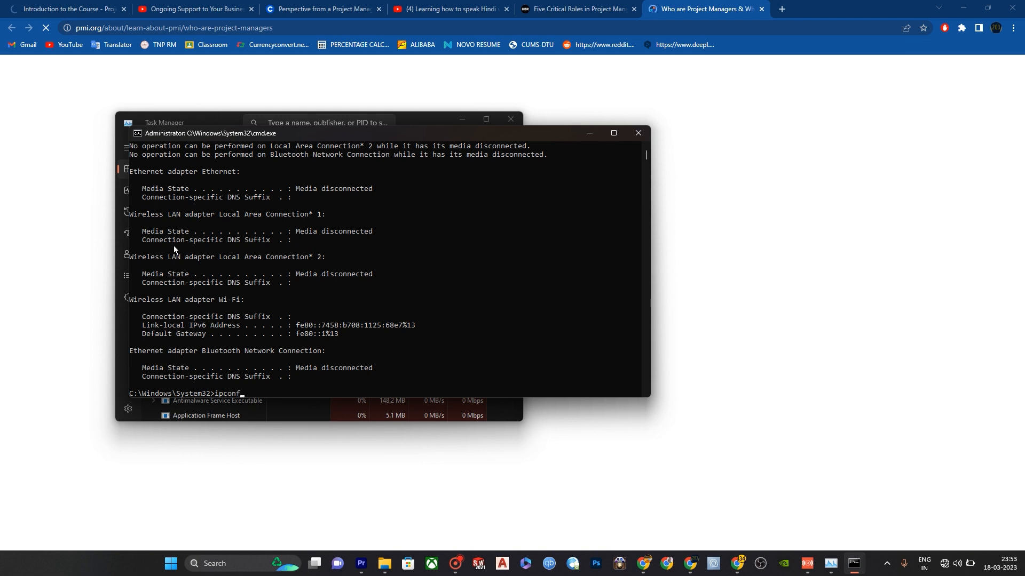
type("ig")
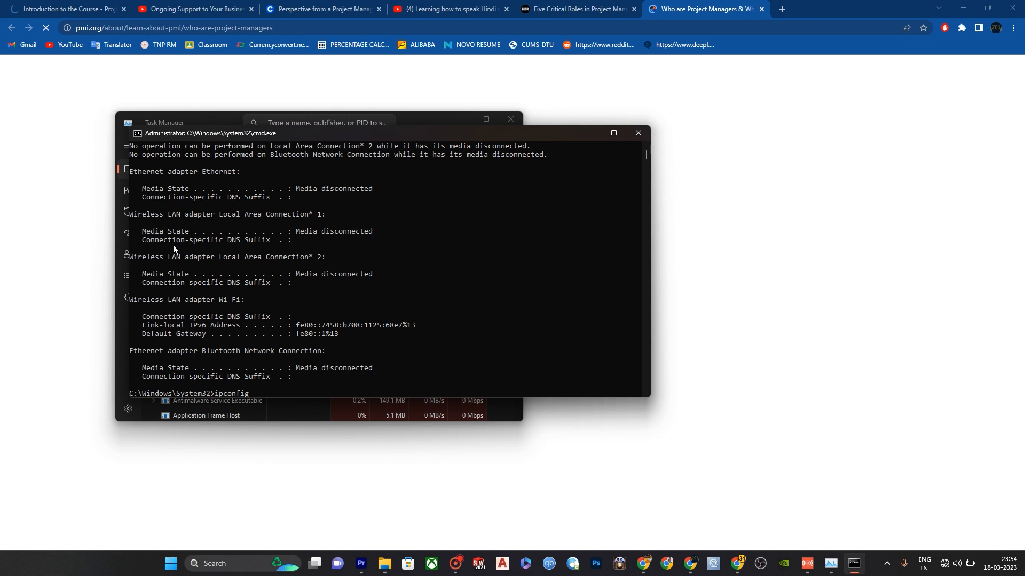
type("/")
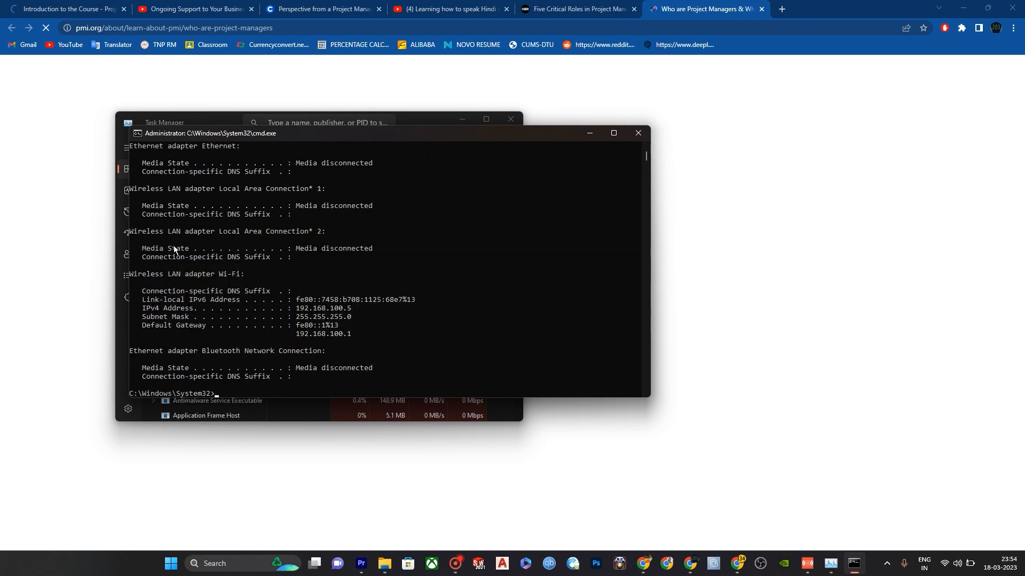
Flush the DNS resolver cache with ipconfig /flushdns and exit the prompt
type("ipconfig")
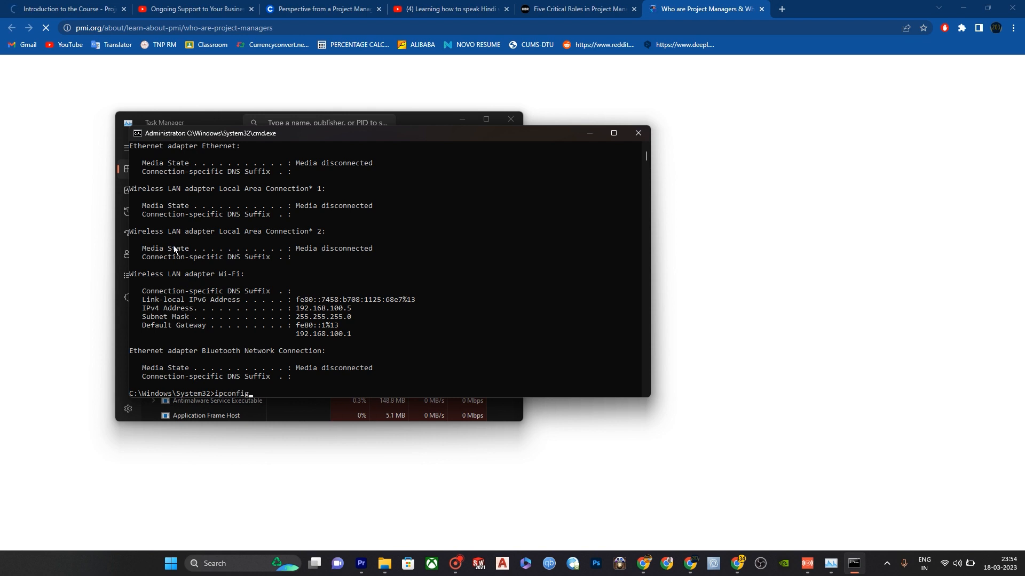
type("/flushdns")
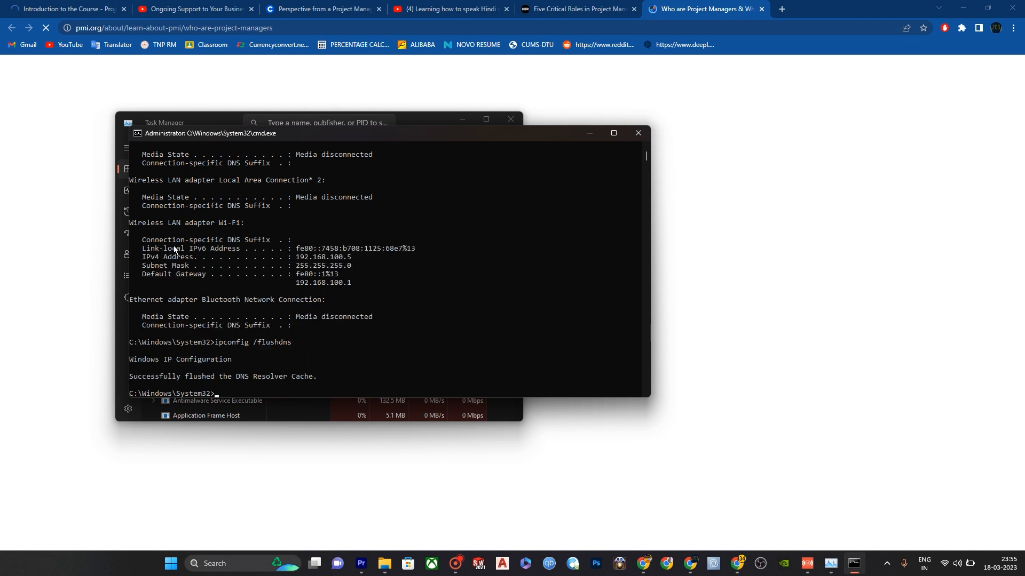
type("exit")
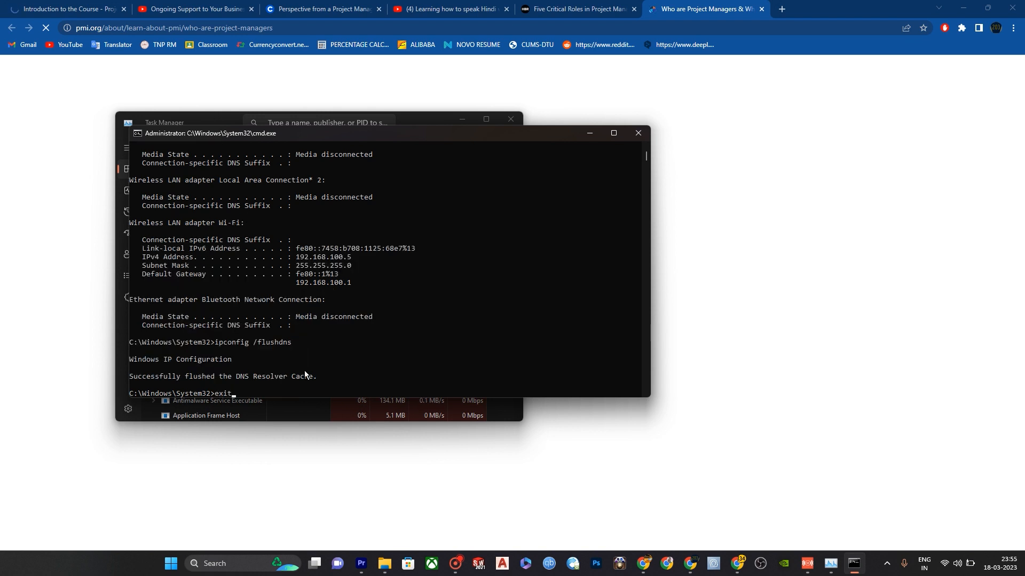